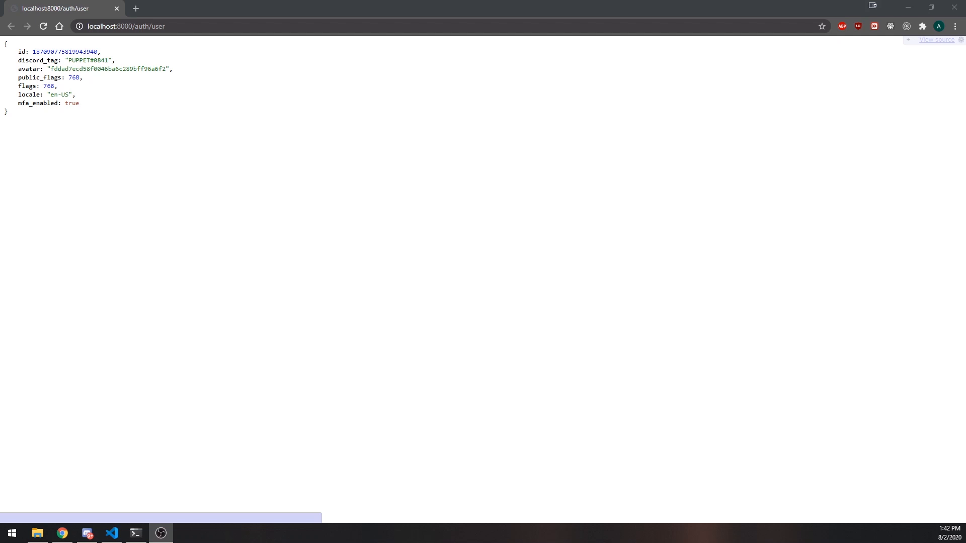
pyautogui.moveTo(586, 386)
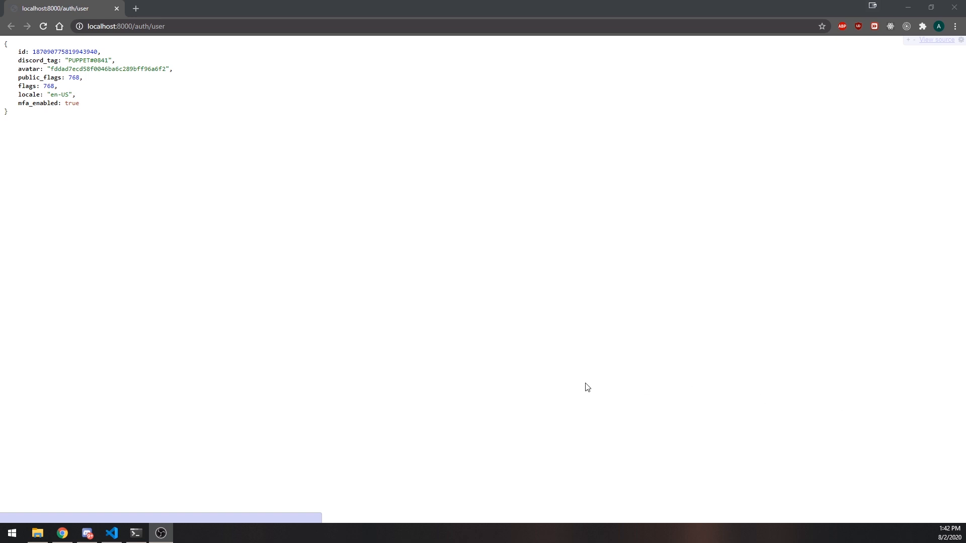
pyautogui.moveTo(302, 142)
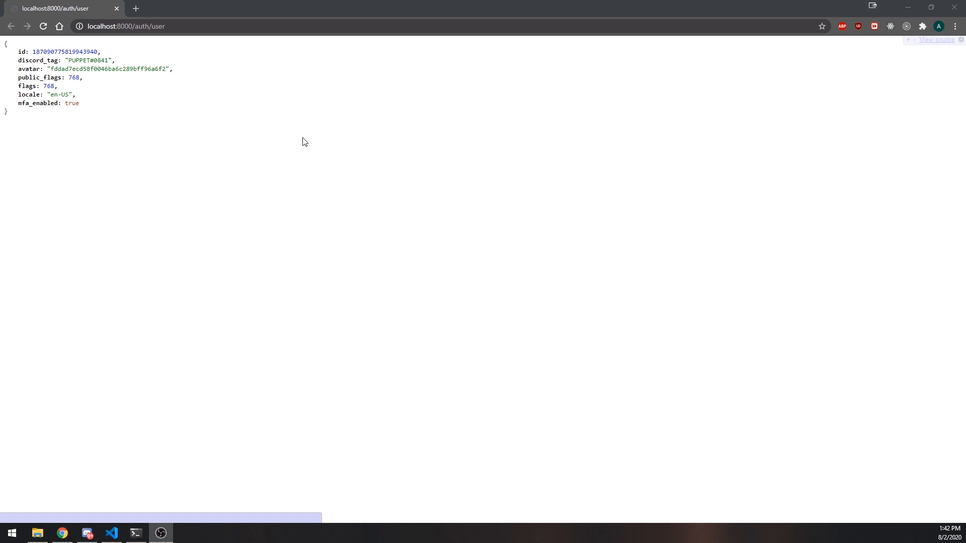
pyautogui.moveTo(125, 38)
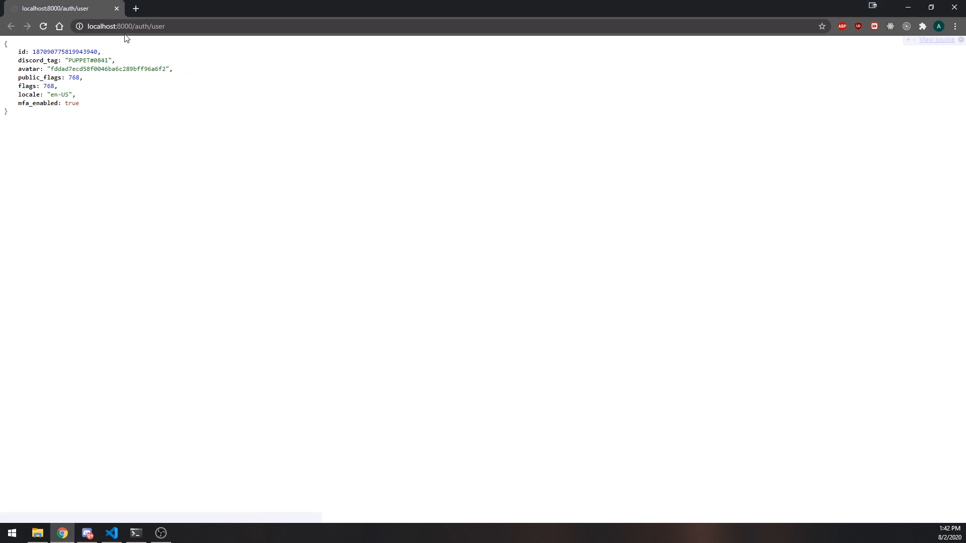
pyautogui.moveTo(337, 236)
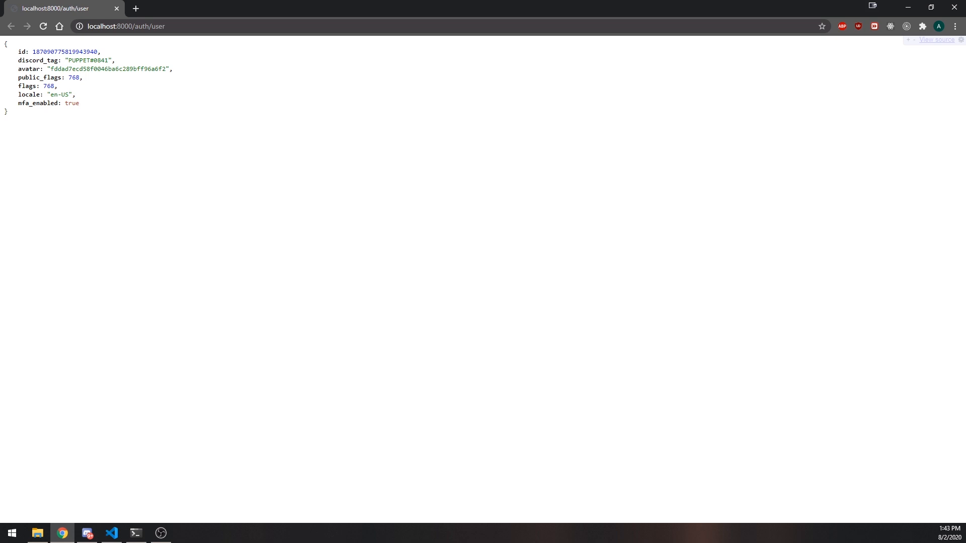
pyautogui.moveTo(198, 127)
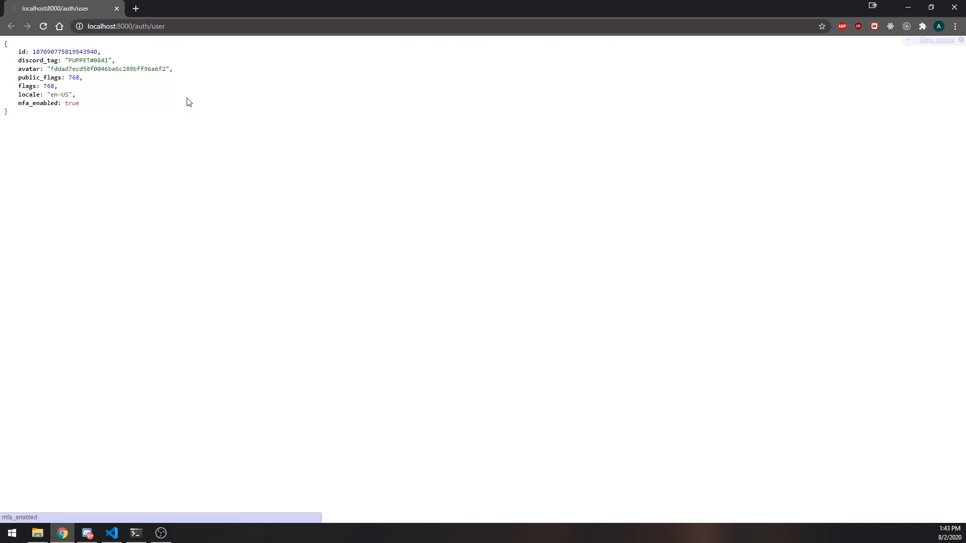
pyautogui.moveTo(77, 149)
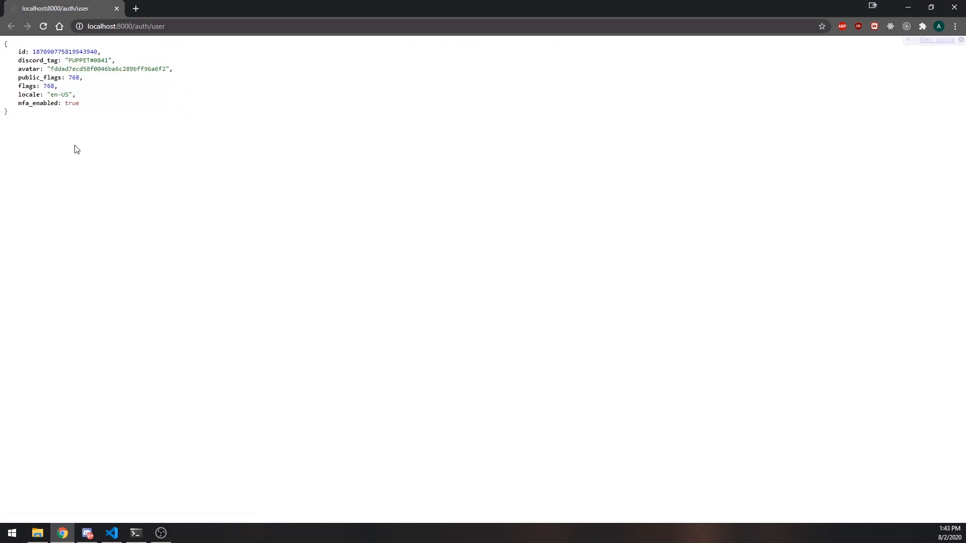
# Show the localhost:8000 cookies in DevTools, revealing the CSRF token and session ID
pyautogui.press('ctrl+a')
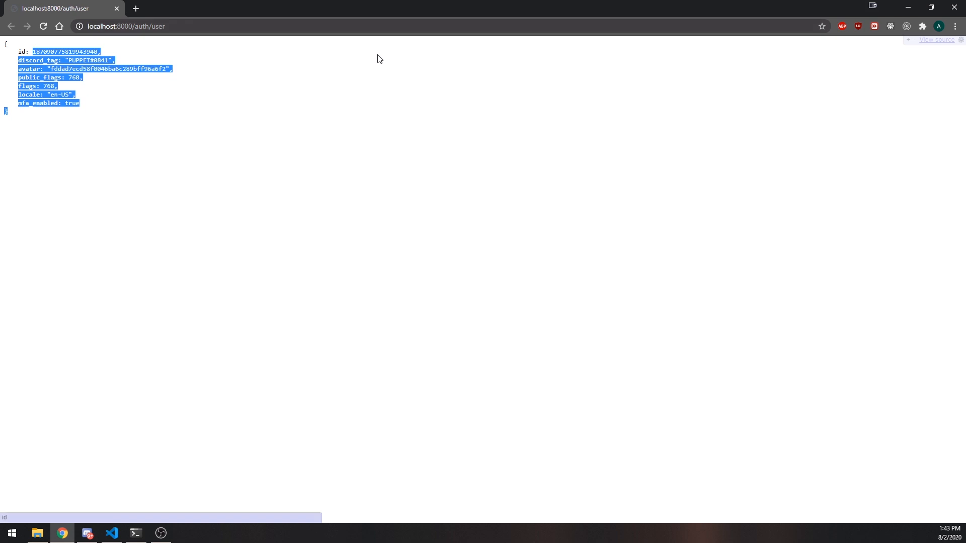
pyautogui.click(146, 143)
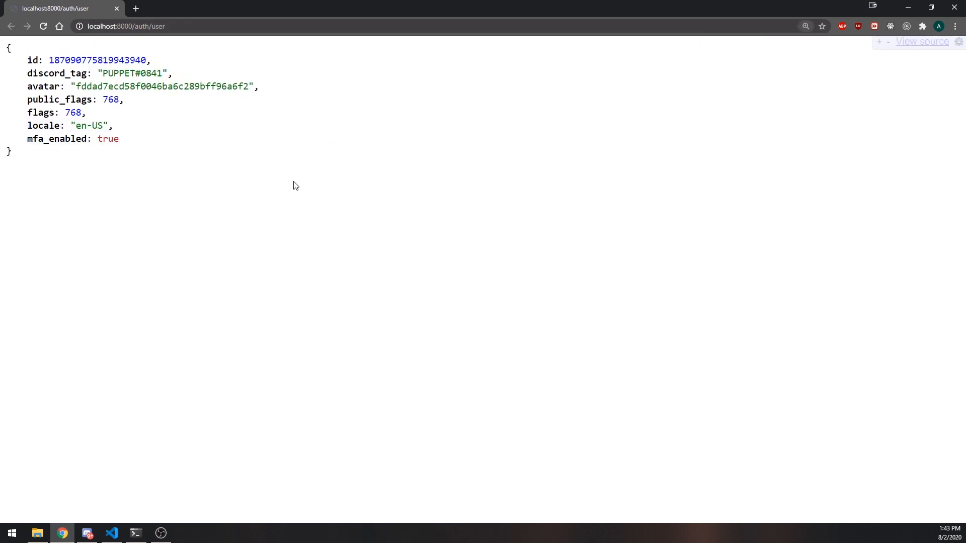
pyautogui.moveTo(281, 182)
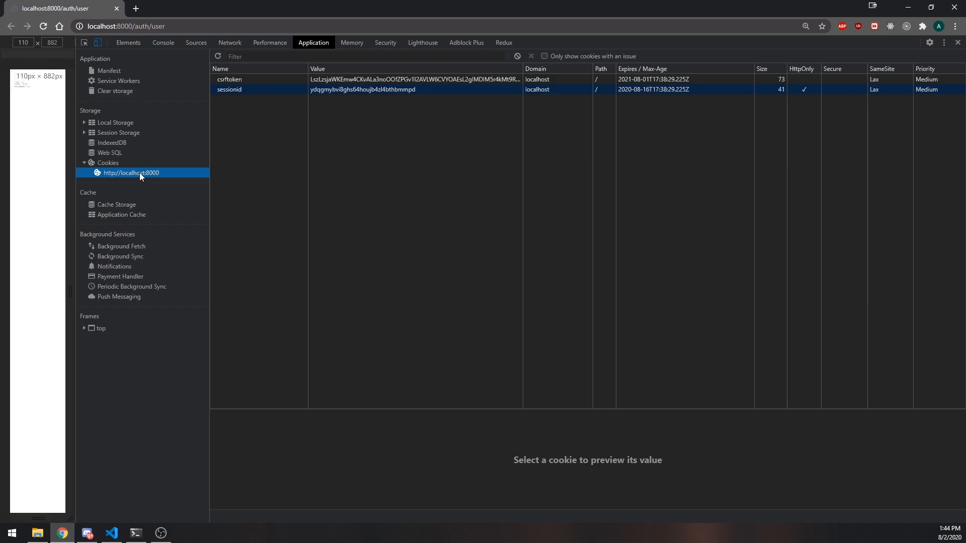
pyautogui.click(83, 42)
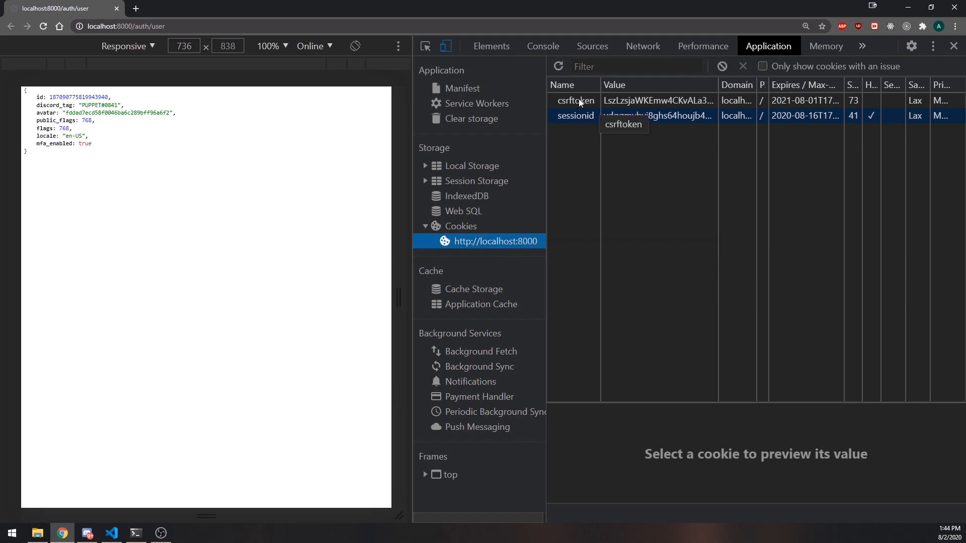
pyautogui.moveTo(588, 119)
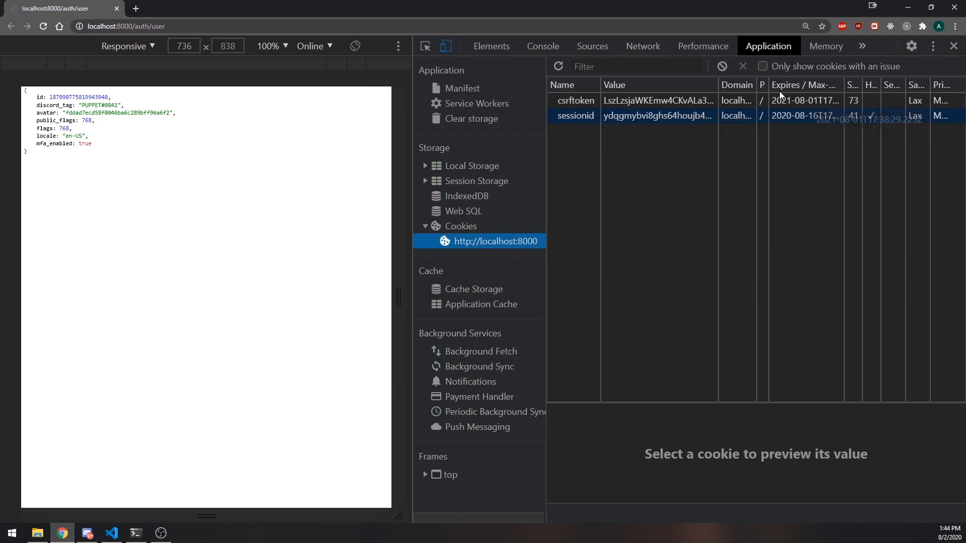
pyautogui.moveTo(651, 196)
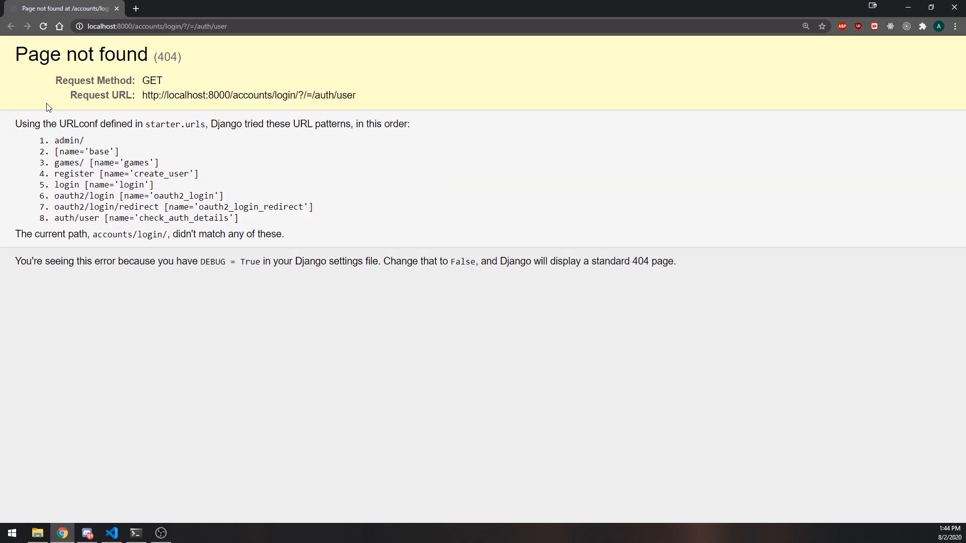
pyautogui.moveTo(121, 39)
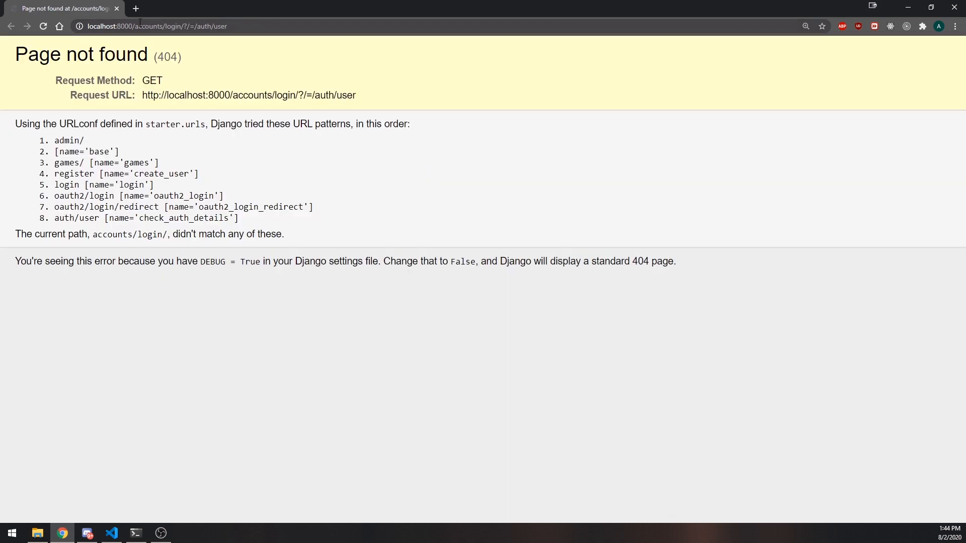
pyautogui.moveTo(120, 221)
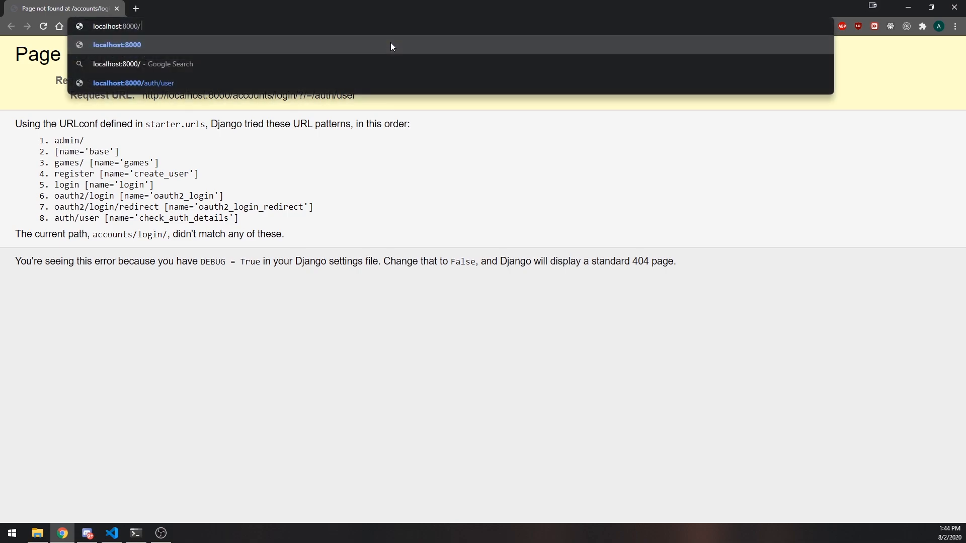
# Navigate the browser to localhost:8000/oauth2
pyautogui.click(133, 82)
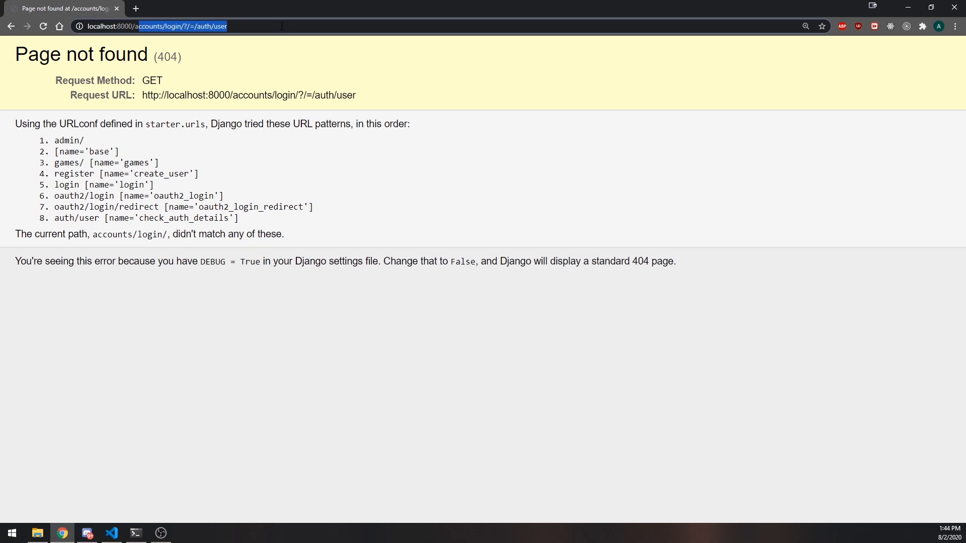
pyautogui.write('localhost:8000/oauth2')
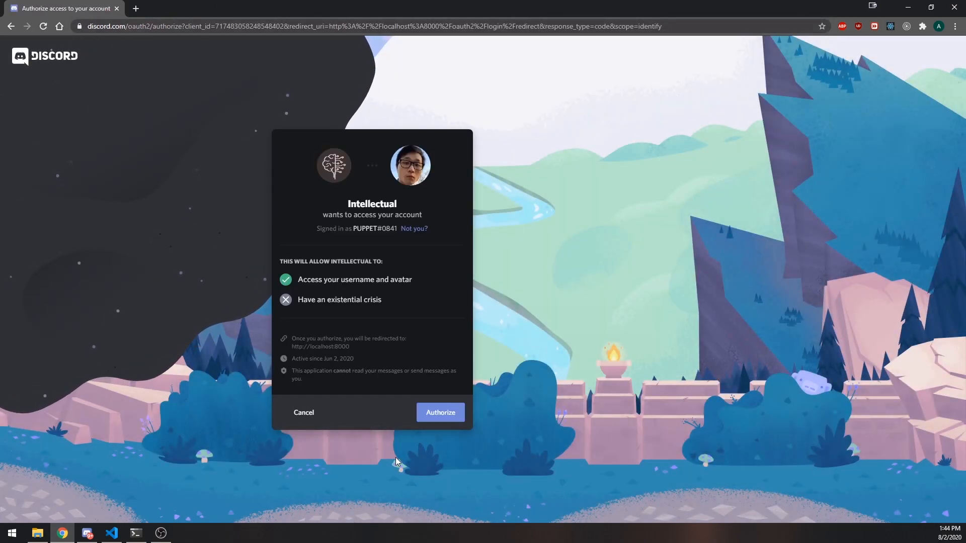
pyautogui.moveTo(349, 133)
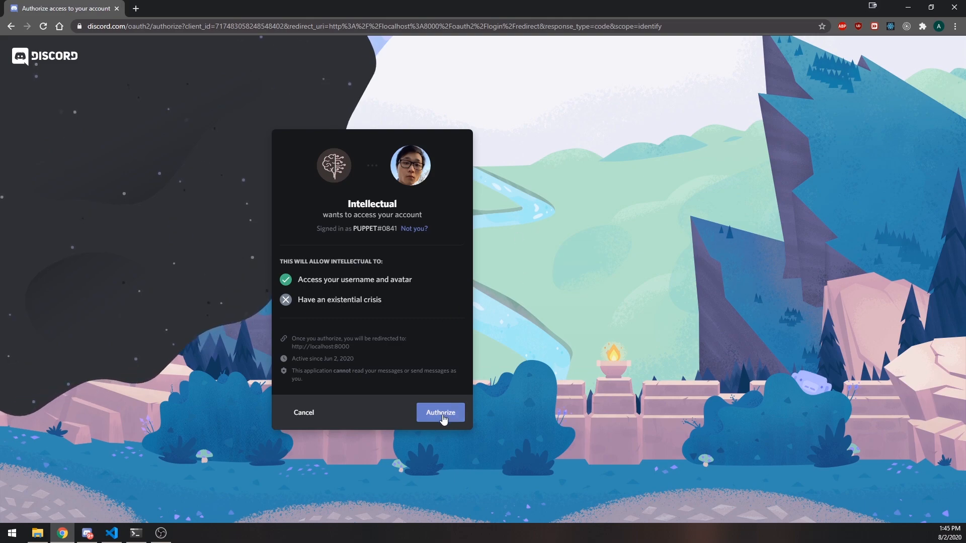
# Authorize the Intellectual app on Discord and preview the fresh csrftoken cookie
pyautogui.click(440, 412)
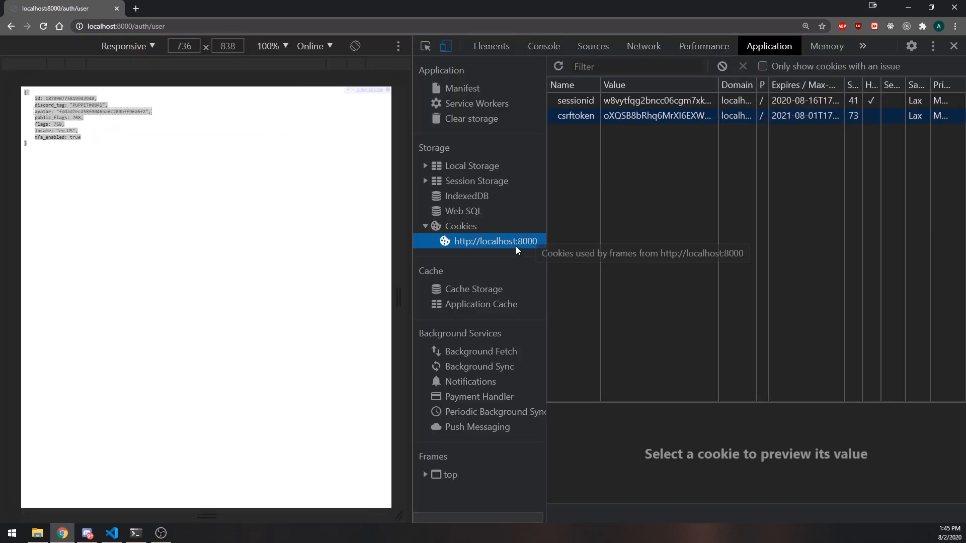
pyautogui.moveTo(590, 108)
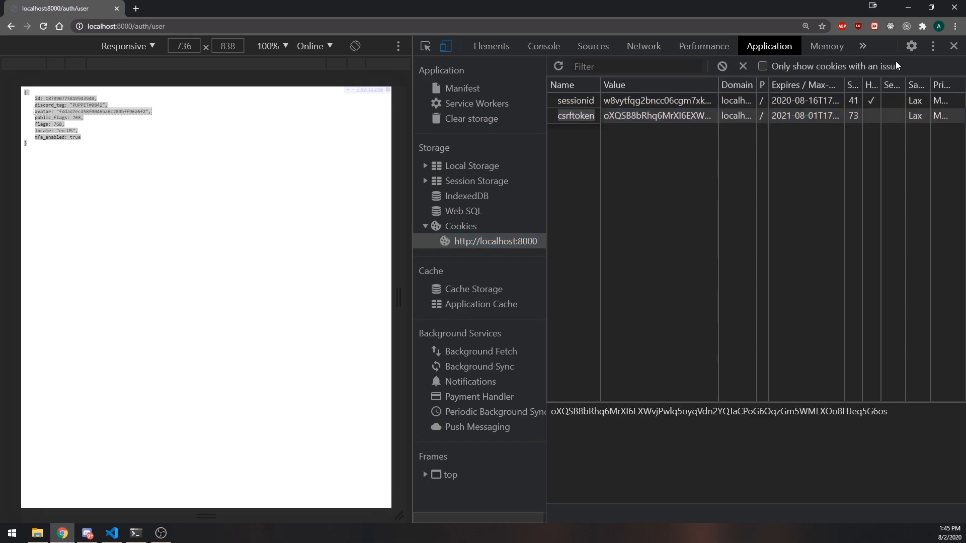
pyautogui.click(954, 45)
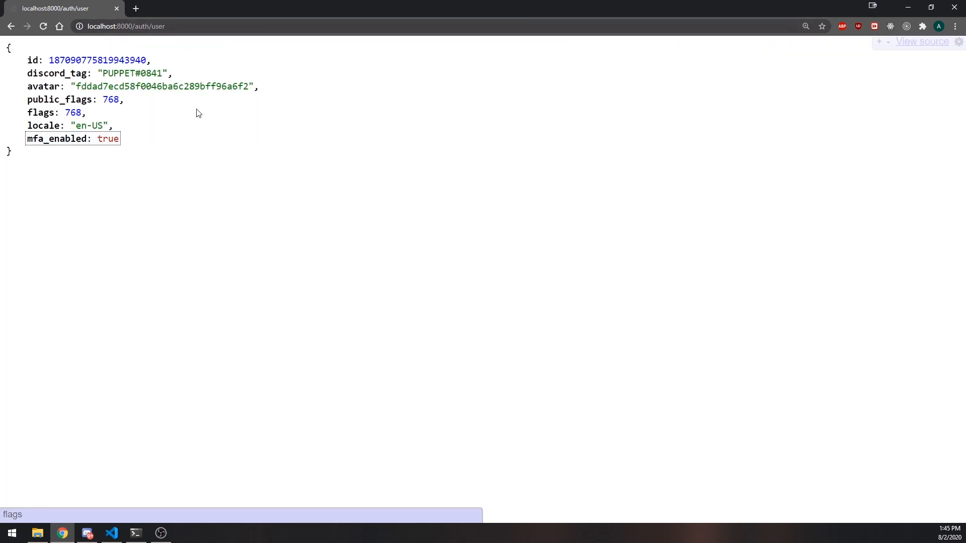
pyautogui.click(135, 533)
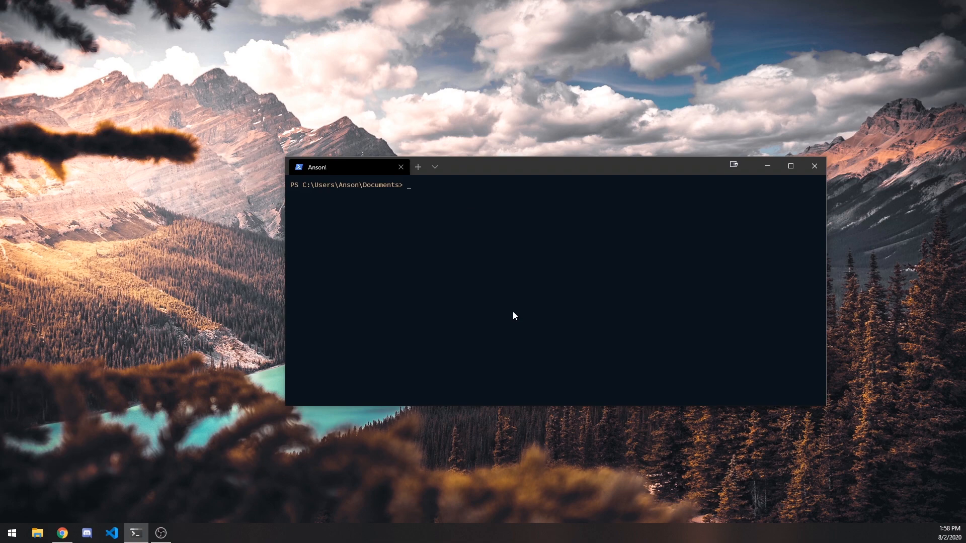
# Create the django-oauth2-discord folder, start a pipenv shell in it and launch 'code .'
pyautogui.write('mkdir')
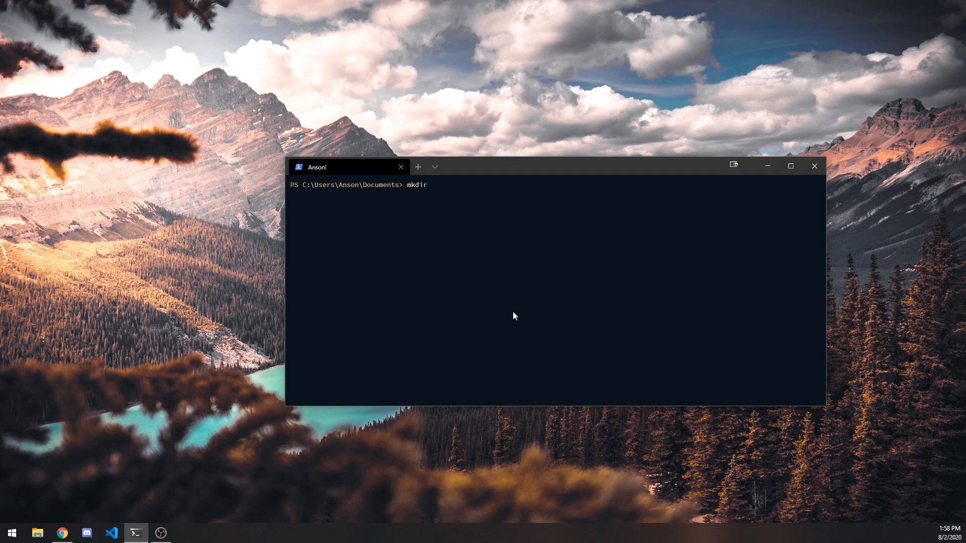
pyautogui.write('django-oauth2-dis')
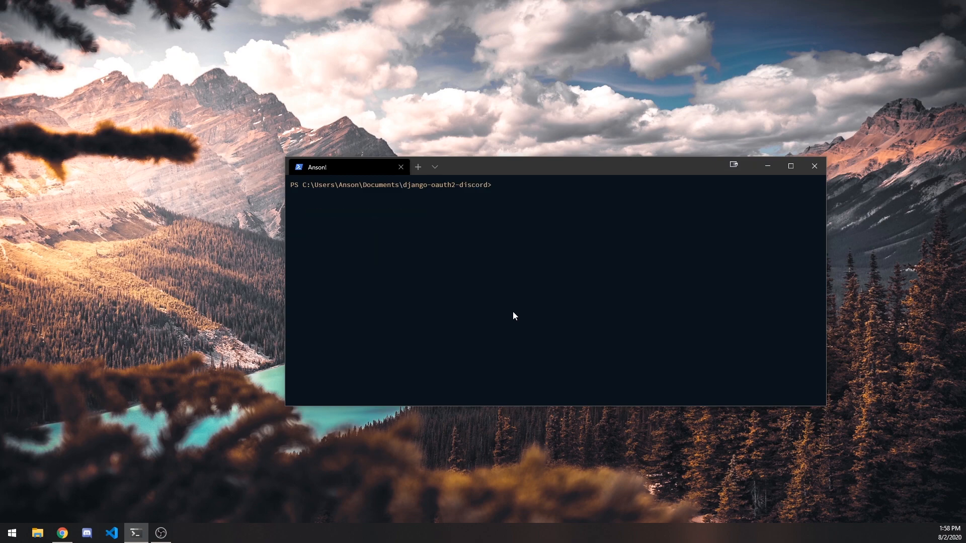
pyautogui.write('pipenv sh')
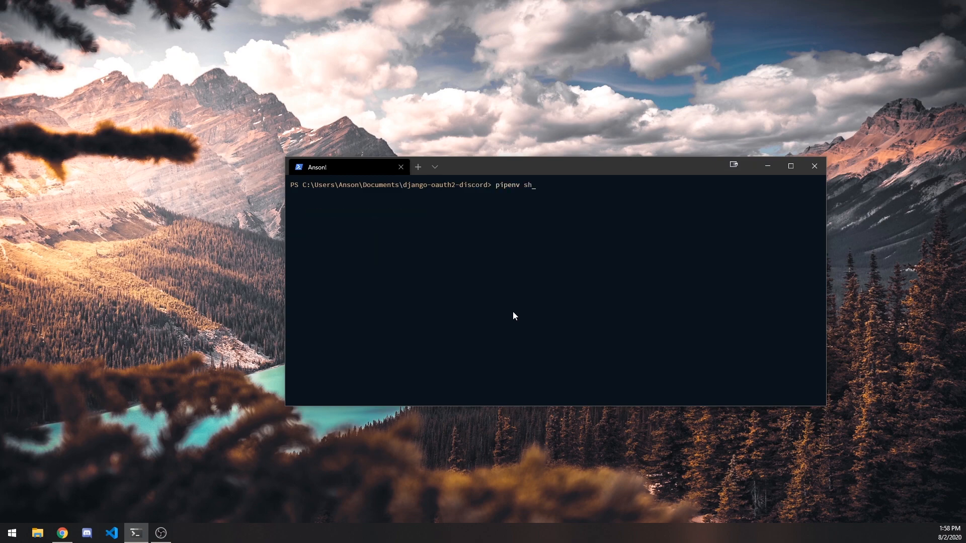
pyautogui.press('Return')
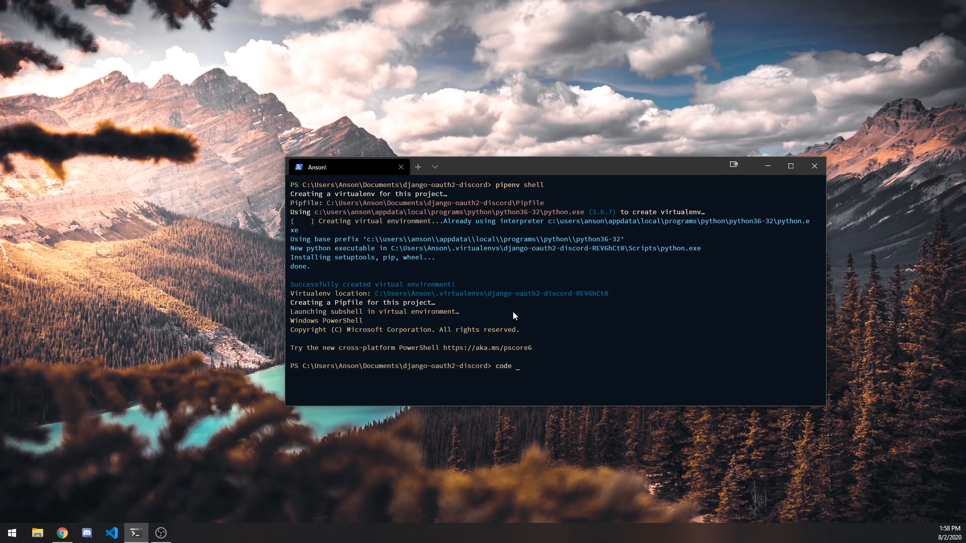
pyautogui.press('Return')
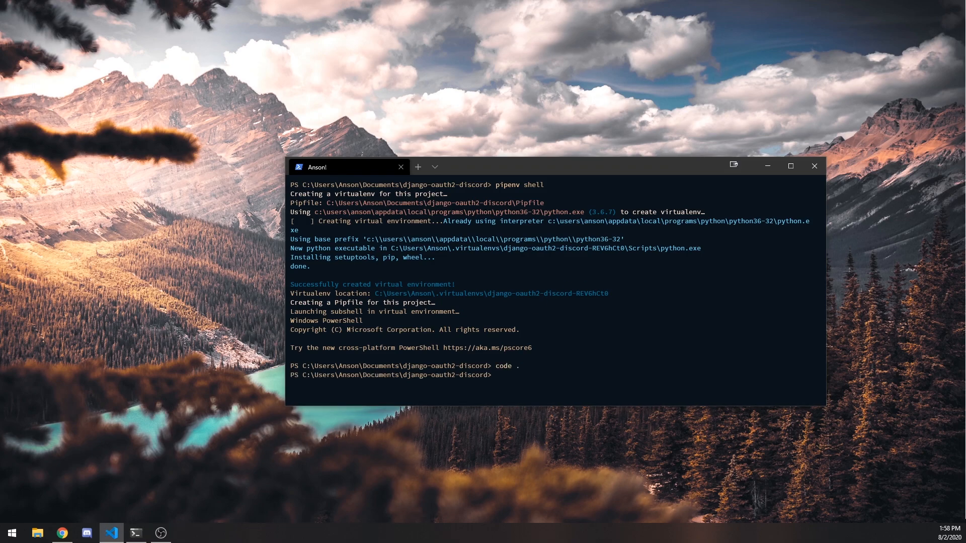
pyautogui.write('pipenv install django')
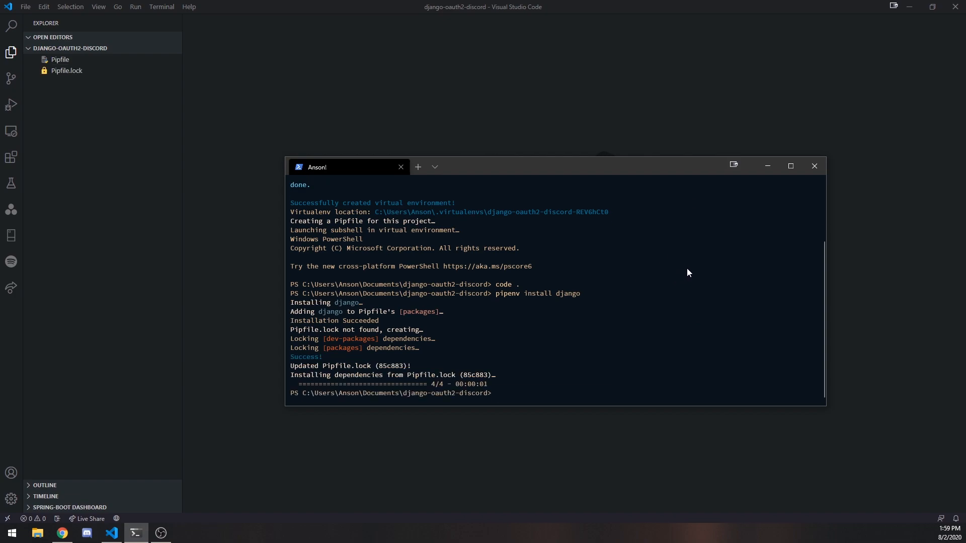
# Run 'pipenv install psycopg2' to add it to the Pipfile
pyautogui.write('pii')
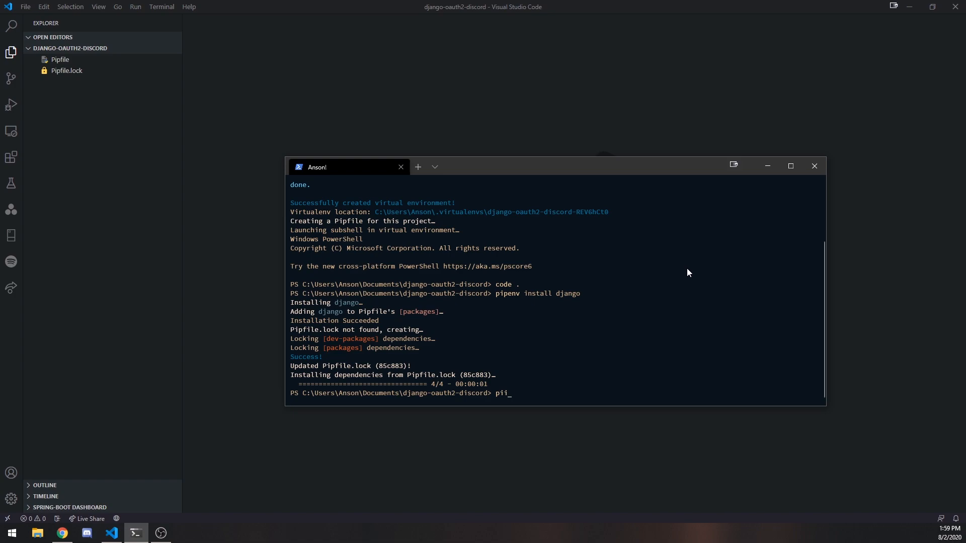
pyautogui.write('pipenv install psyc')
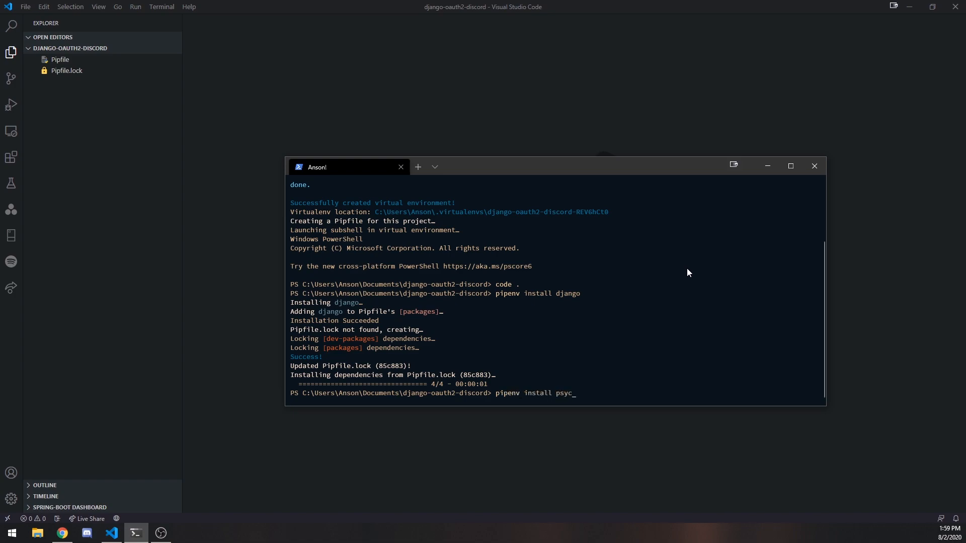
pyautogui.write('opg2')
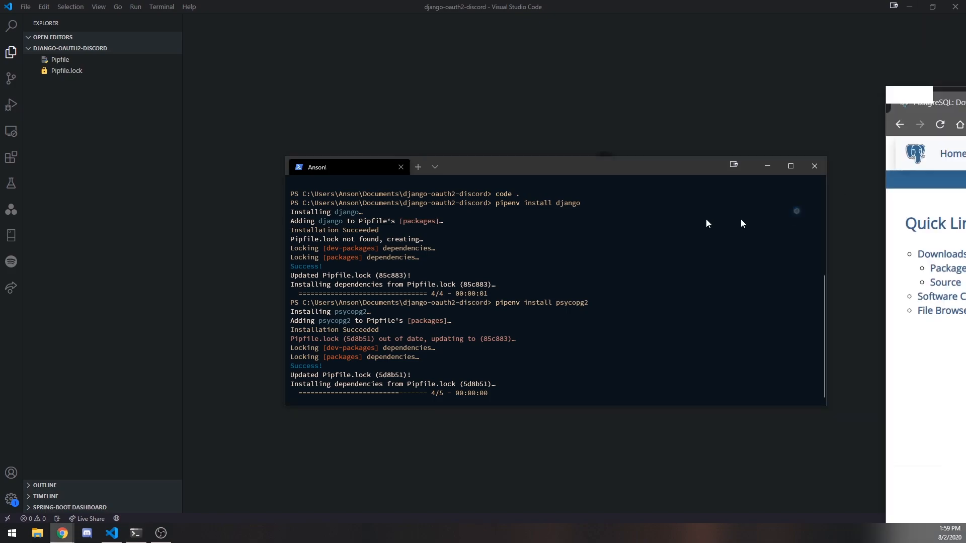
# Bring up the PostgreSQL downloads page and hover the Windows installer option
pyautogui.click(62, 534)
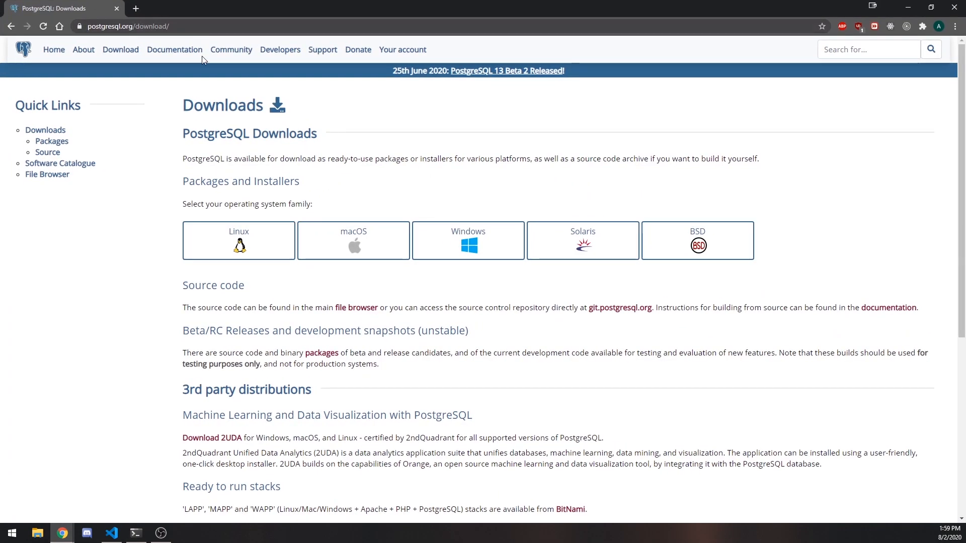
pyautogui.click(238, 240)
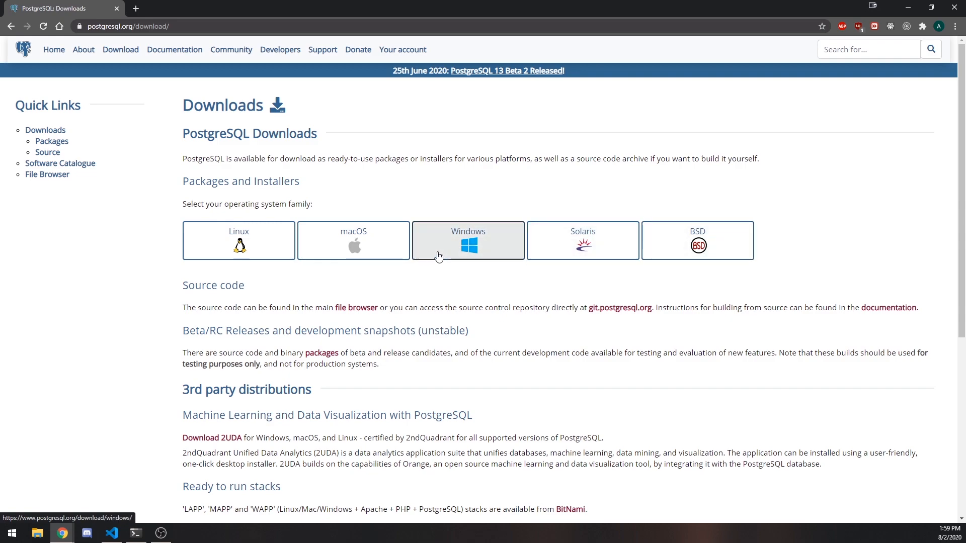
pyautogui.moveTo(399, 193)
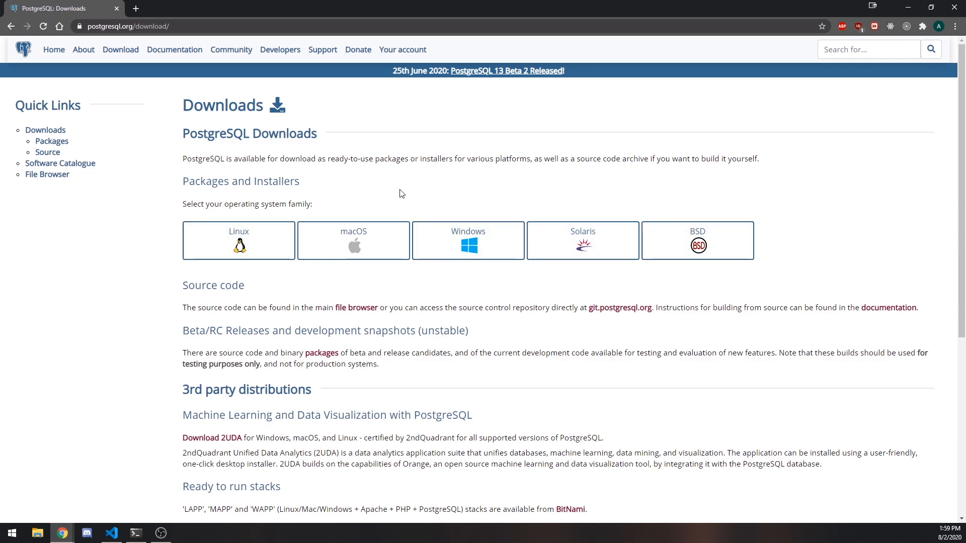
pyautogui.moveTo(606, 130)
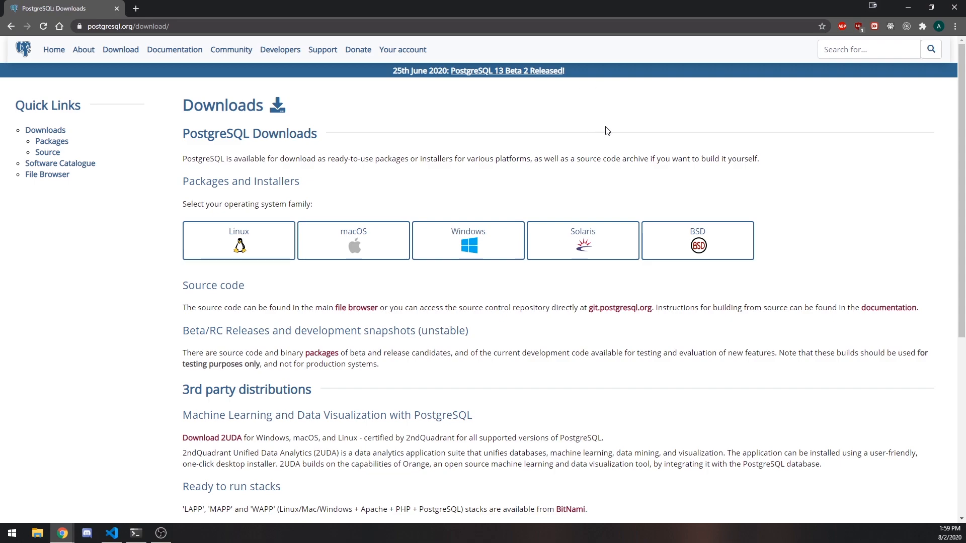
pyautogui.moveTo(953, 7)
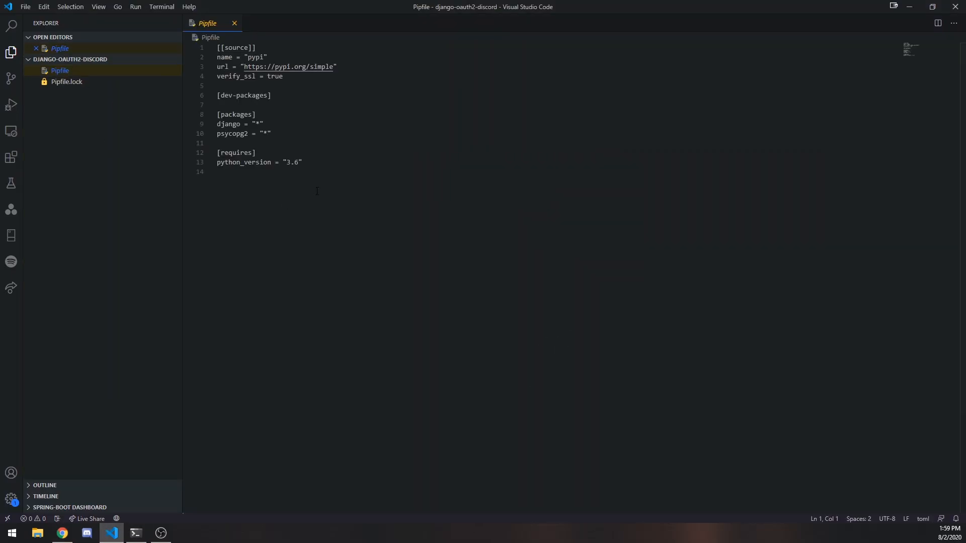
# Run 'django-admin startproject oauth2discord' and cd into the new oauth2discord folder
pyautogui.click(135, 533)
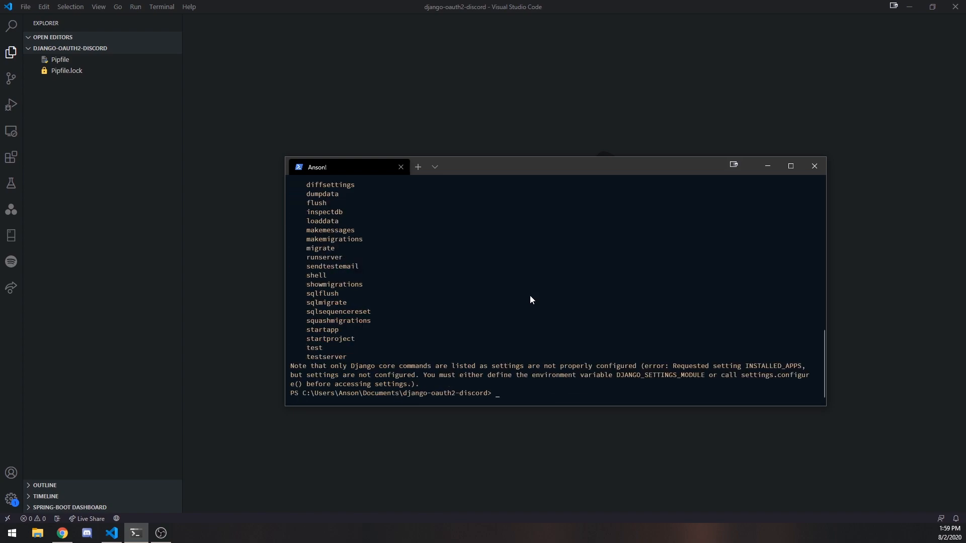
pyautogui.write('django-admin startpr')
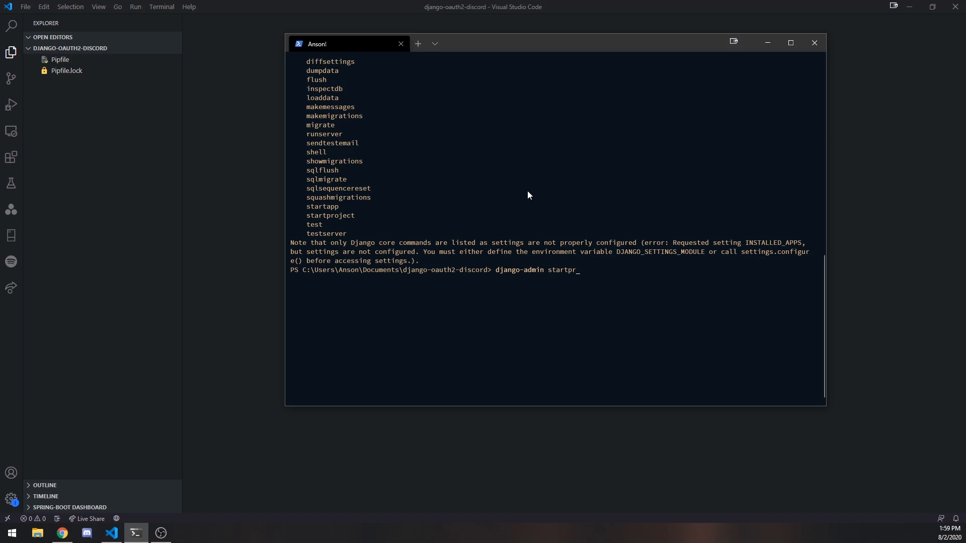
pyautogui.write('oject oauth2discord')
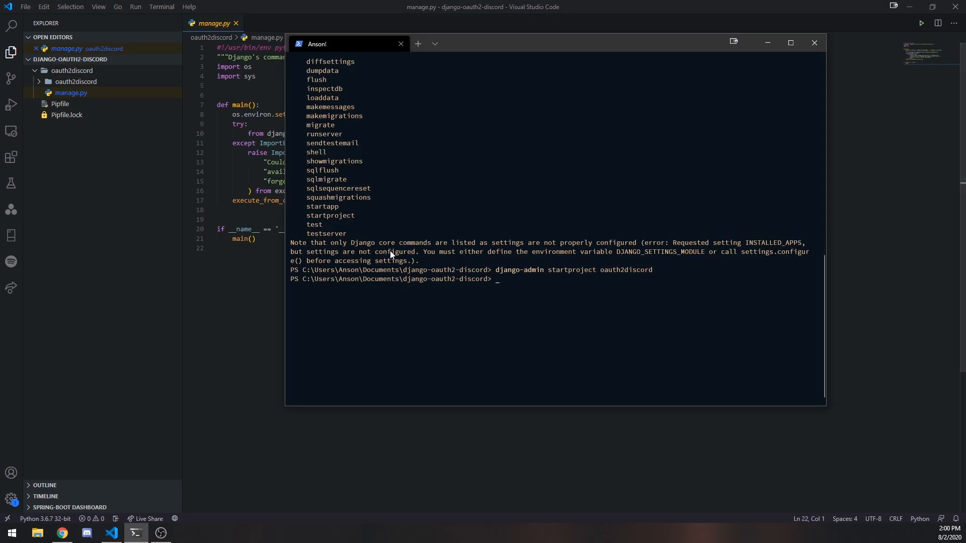
pyautogui.write('ls')
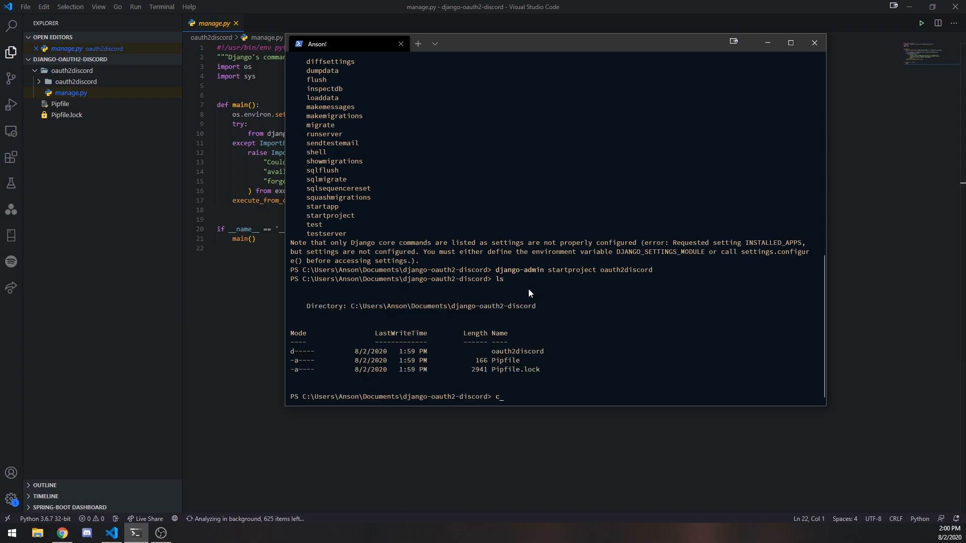
pyautogui.write('d .\\oauth2discord\\h')
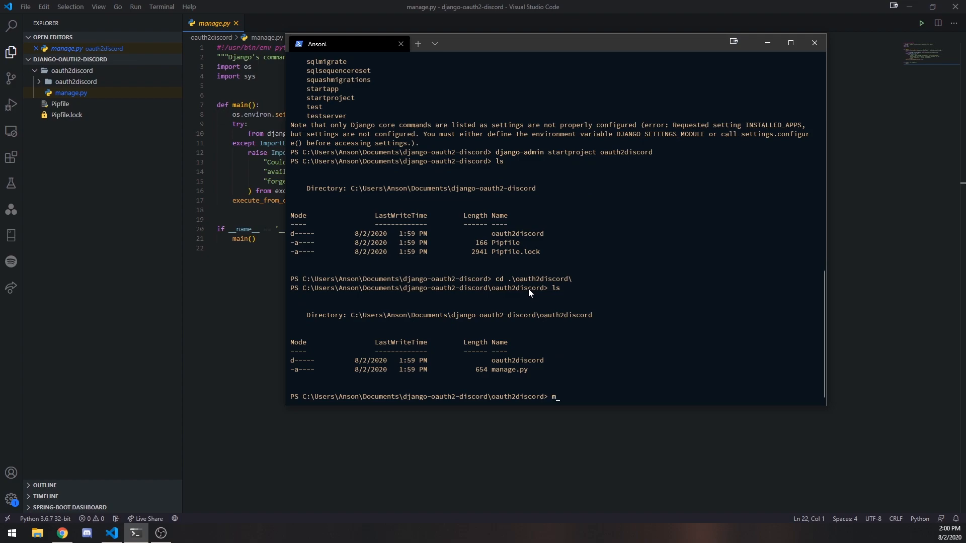
# Start the development server with 'python .\manage.py runserver'
pyautogui.write('ython')
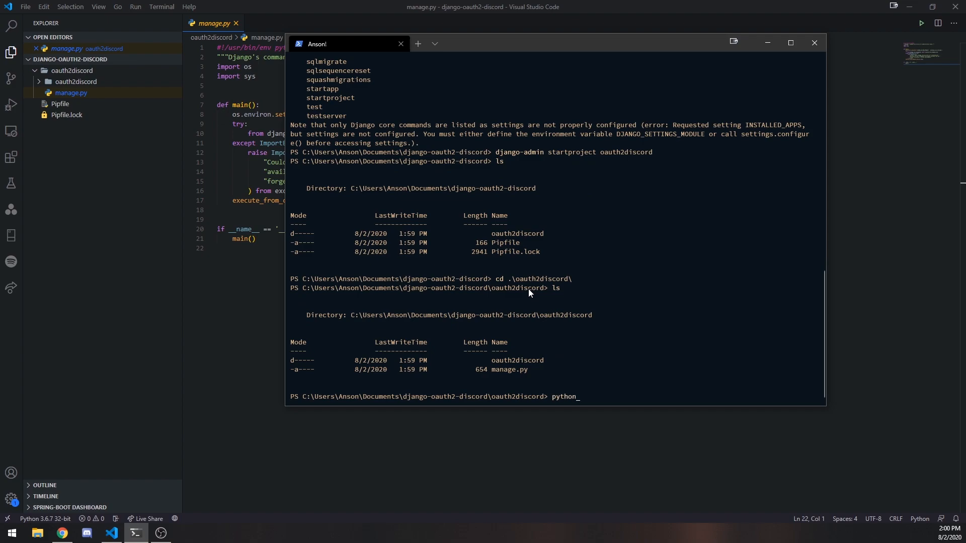
pyautogui.write('.\\manage.py r')
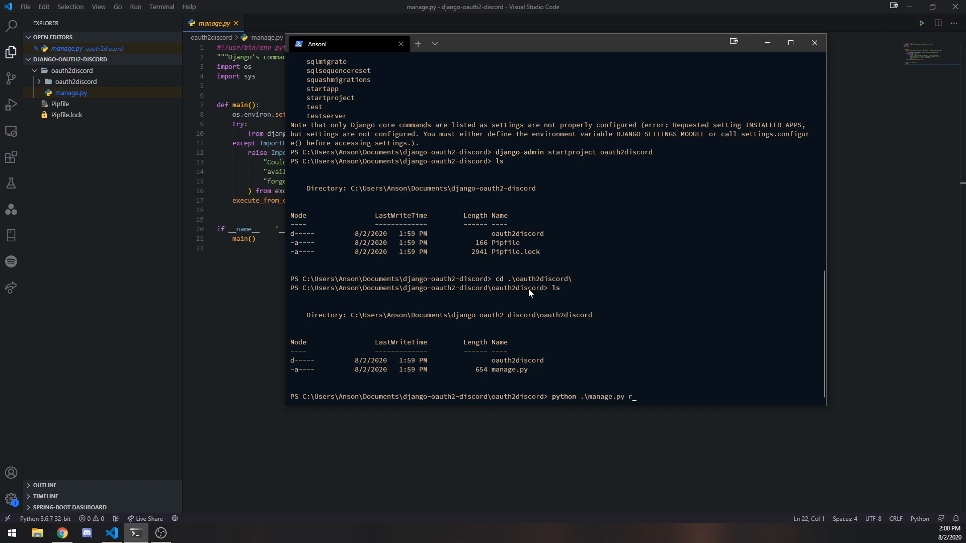
pyautogui.write('unserver')
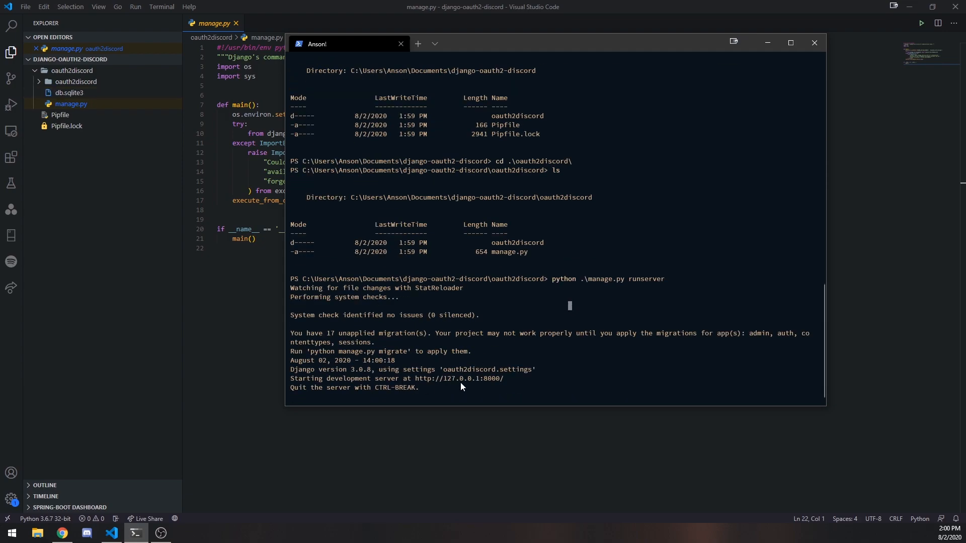
pyautogui.moveTo(306, 328)
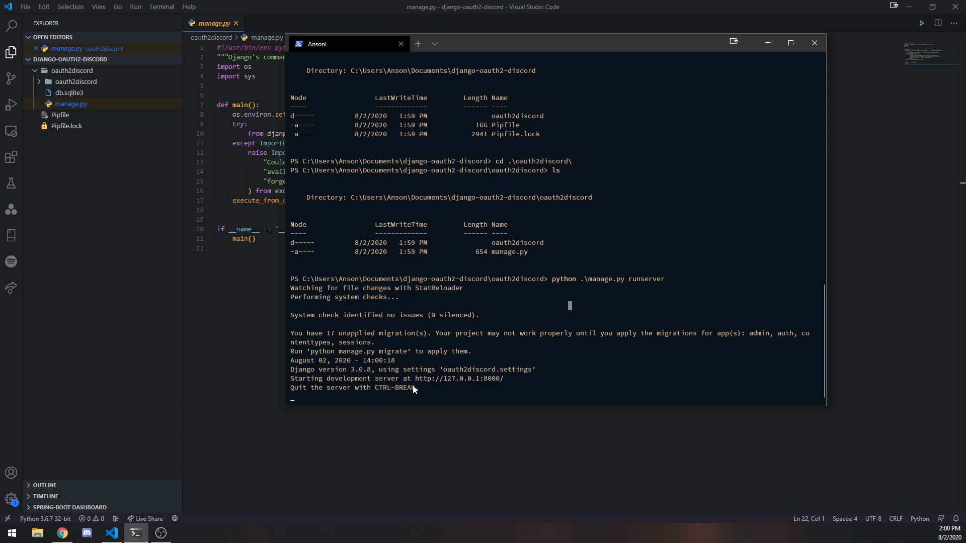
pyautogui.moveTo(476, 384)
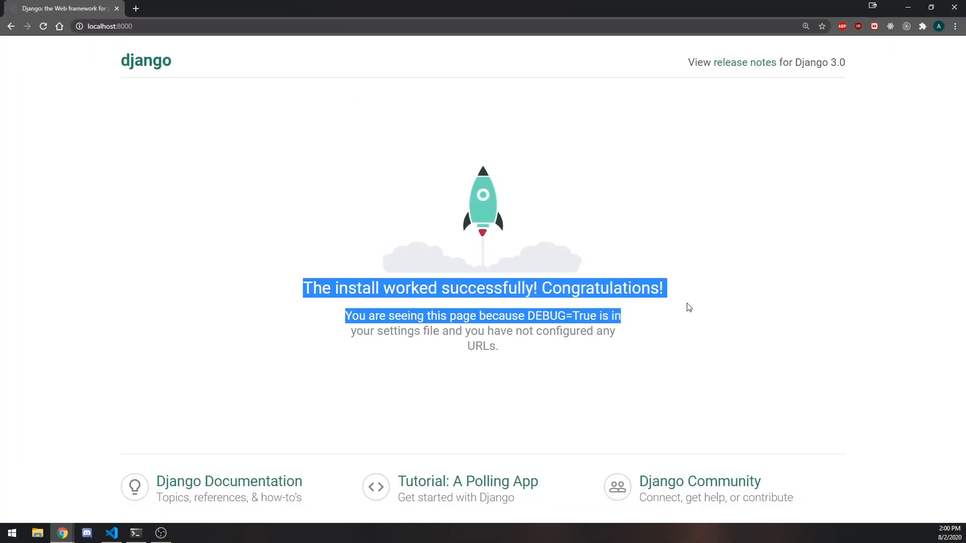
# Reset the Django welcome page to 100% zoom and return to the terminal
pyautogui.click(673, 316)
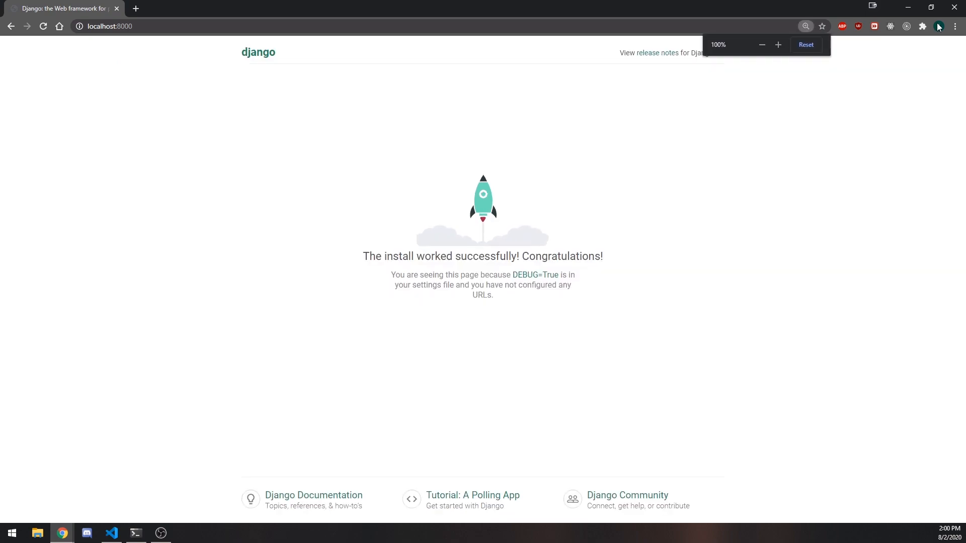
pyautogui.click(135, 533)
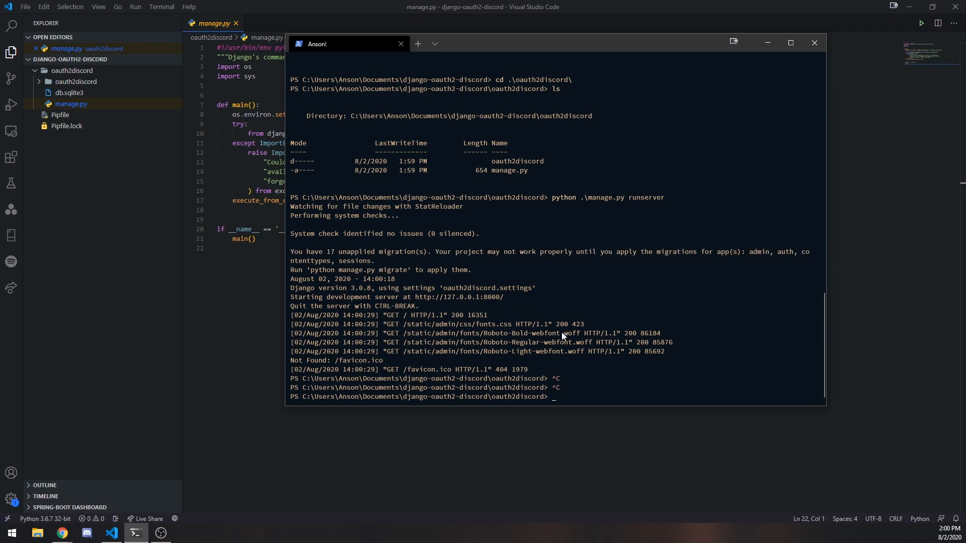
# Run 'python .\manage.py migrate' then 'python .\manage.py runserver'
pyautogui.write('python')
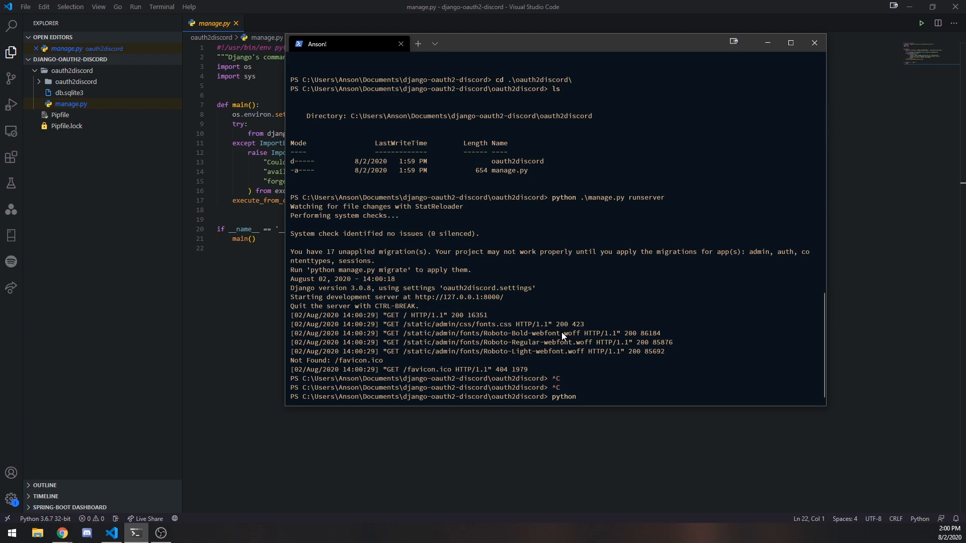
pyautogui.write('.\\manage.py migrate')
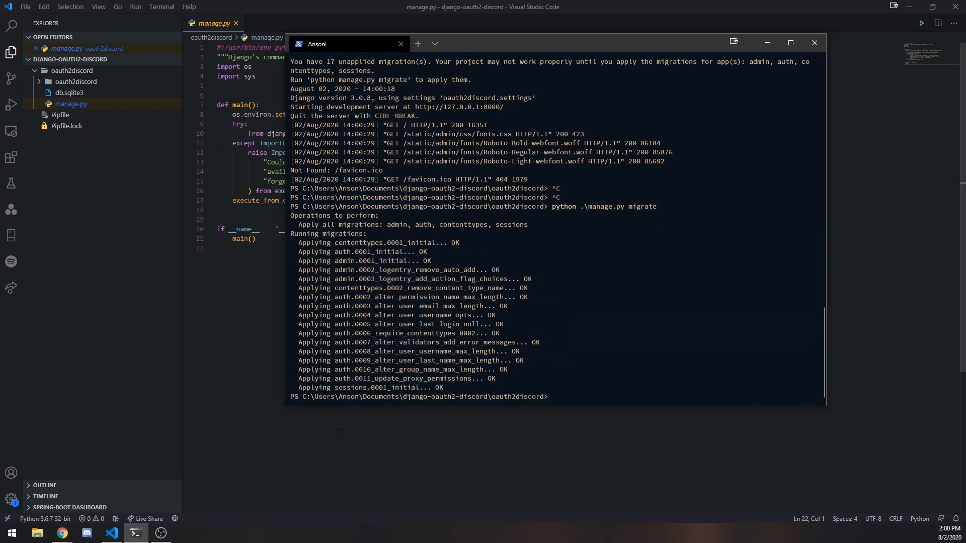
pyautogui.write('python .\\manage.py runserver')
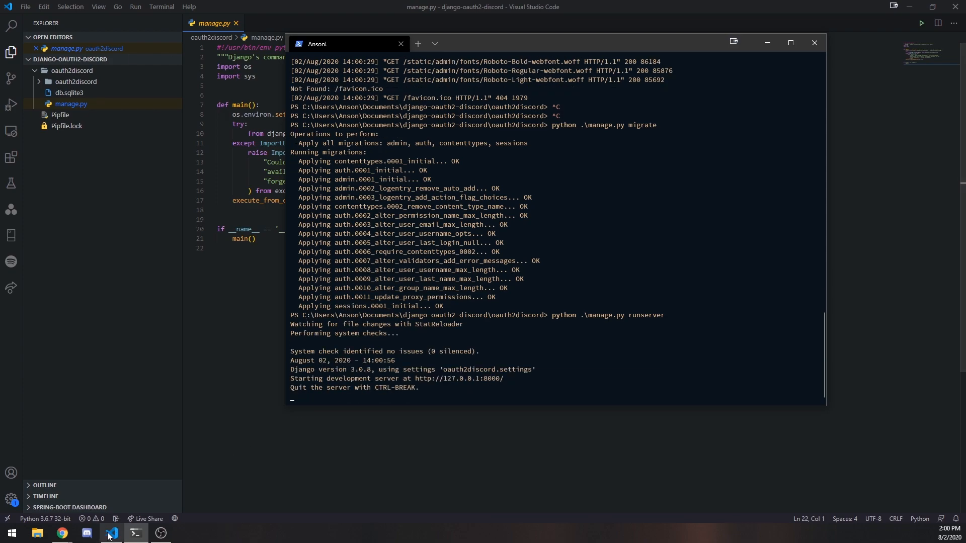
# Reload the welcome page in the browser, check the request log, and bring the editor forward
pyautogui.click(62, 534)
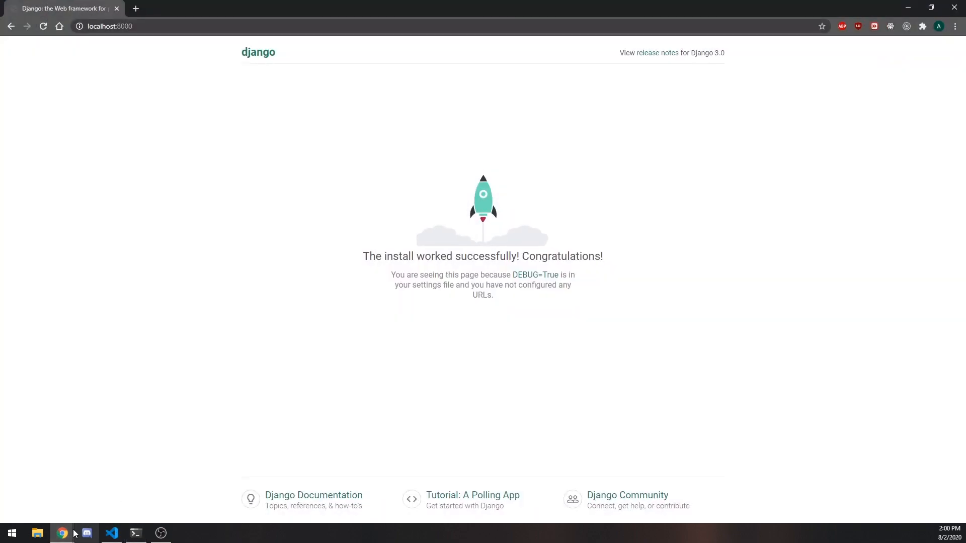
pyautogui.moveTo(303, 258)
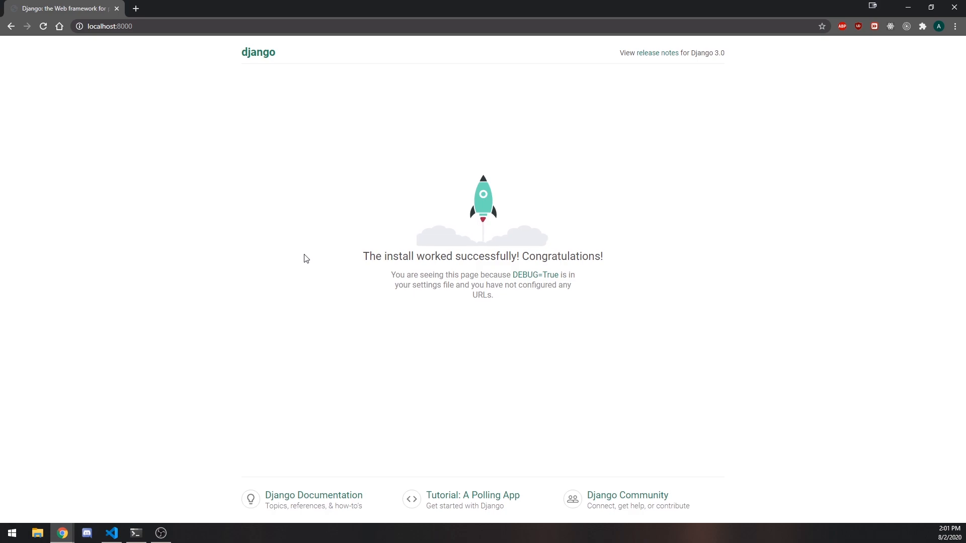
pyautogui.click(135, 533)
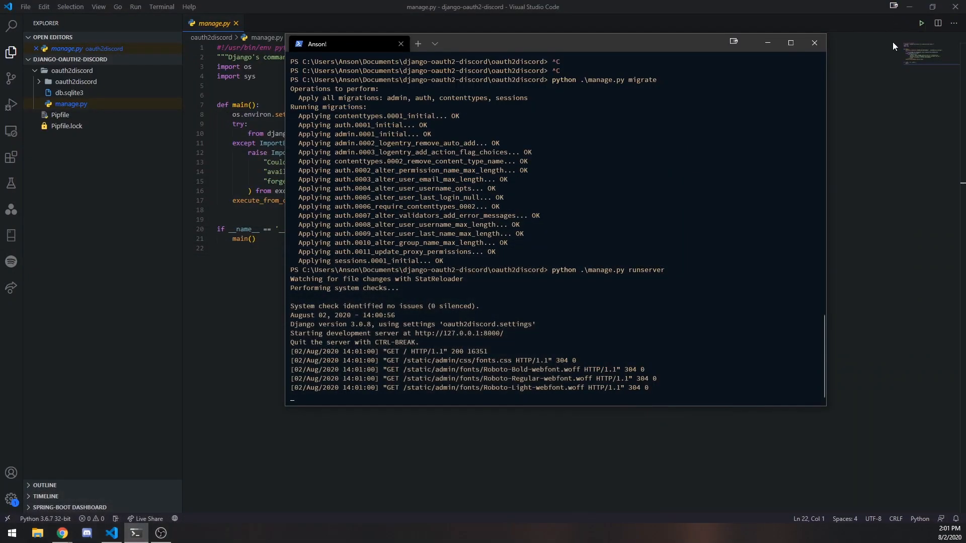
pyautogui.click(59, 115)
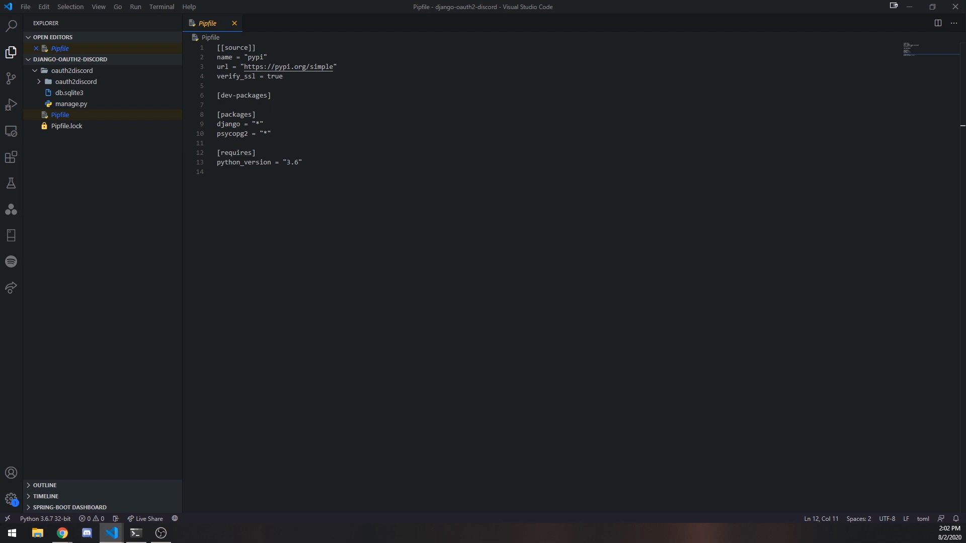
pyautogui.moveTo(215, 356)
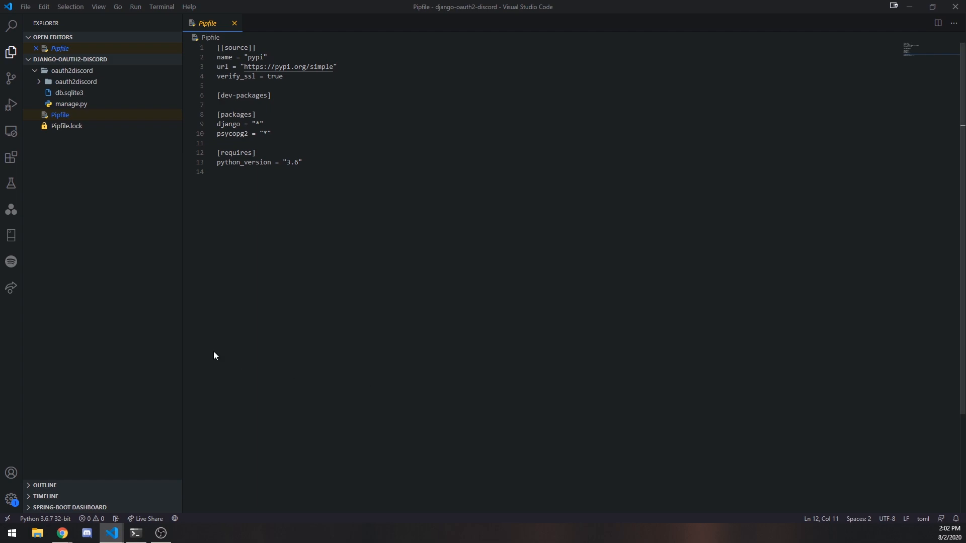
# Open settings.py from the inner oauth2discord folder in the Explorer
pyautogui.click(76, 81)
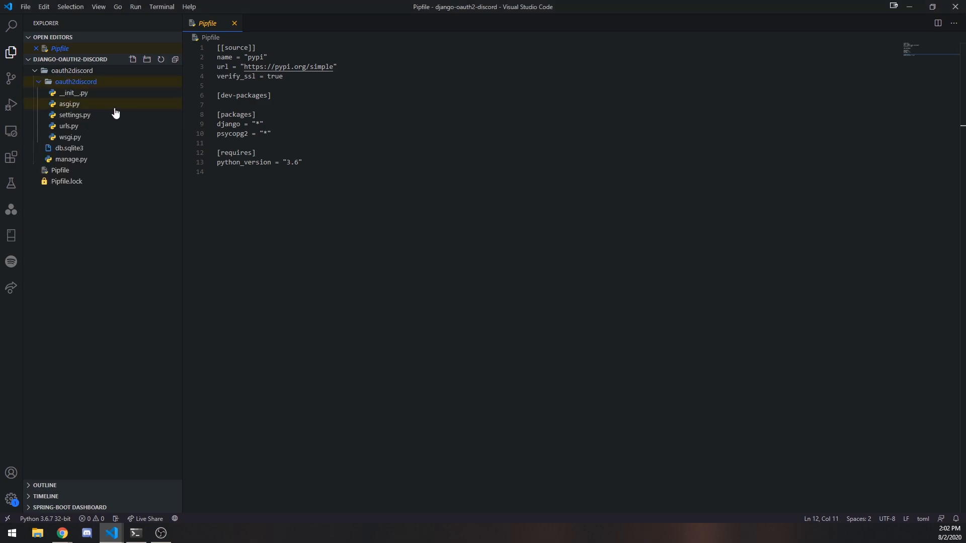
pyautogui.click(73, 115)
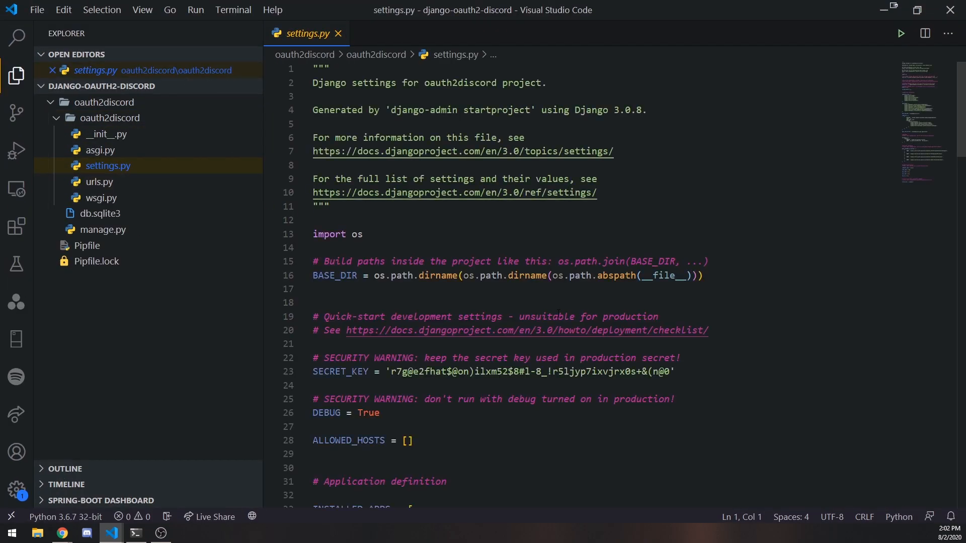
pyautogui.scroll(-3)
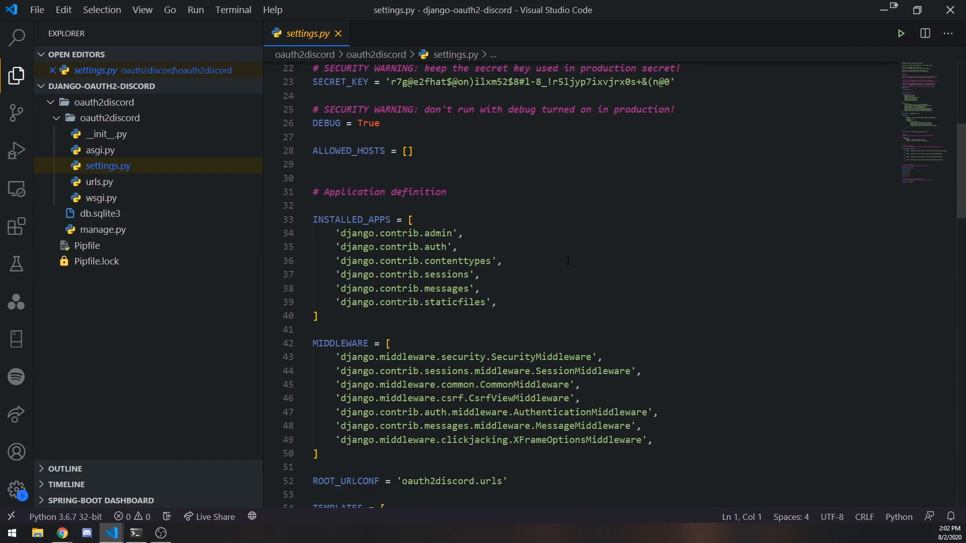
pyautogui.scroll(-3)
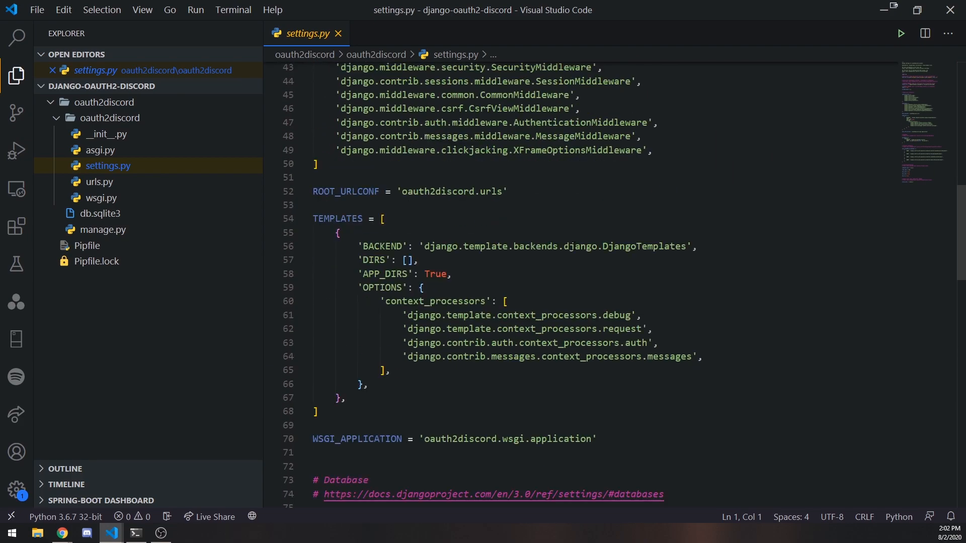
pyautogui.scroll(-3)
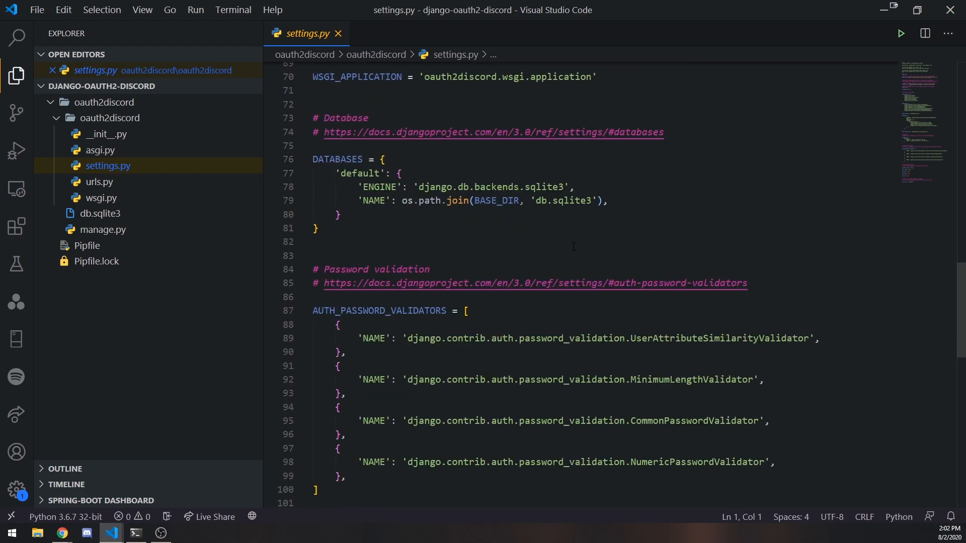
pyautogui.scroll(3)
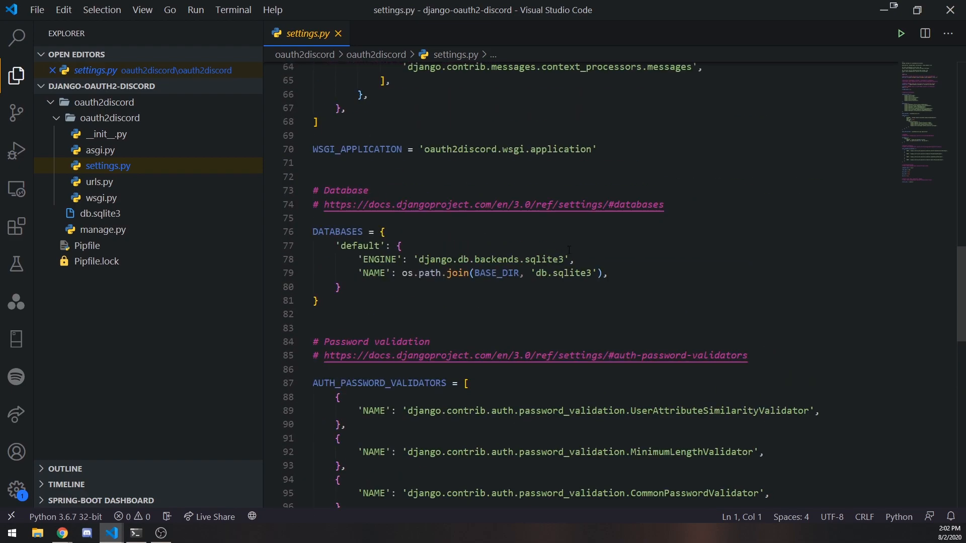
pyautogui.doubleClick(544, 259)
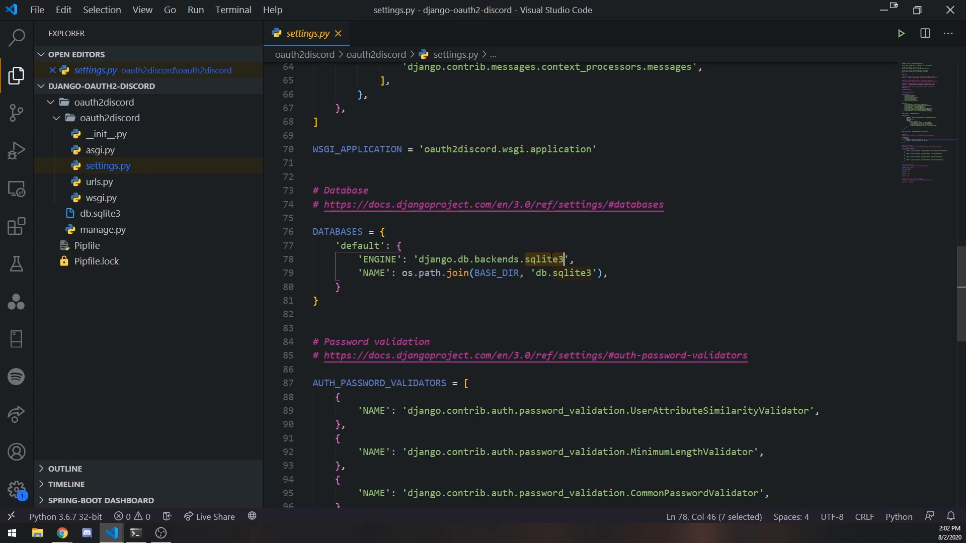
# Point the default database ENGINE at postgresql and NAME at 'discordoauth2' instead of the SQLite file
pyautogui.write('postgresql')
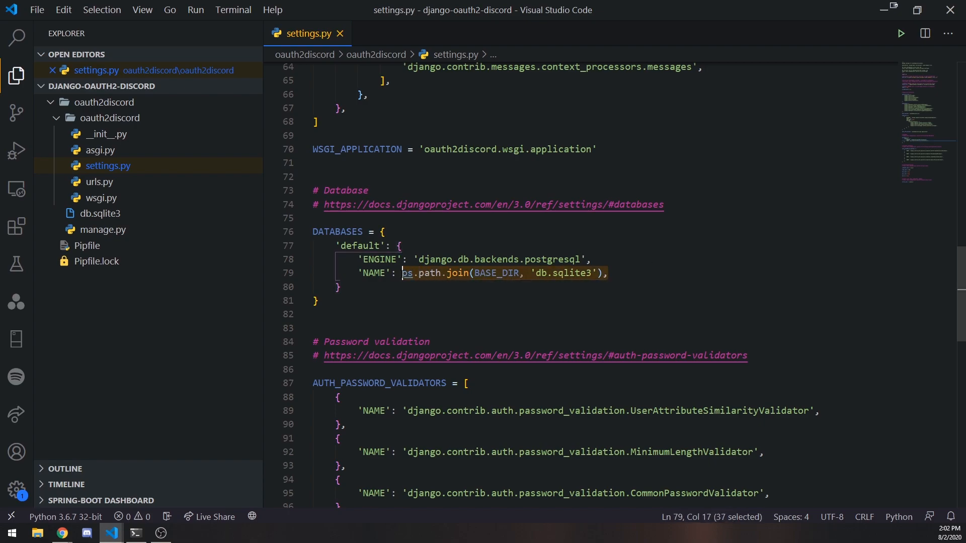
pyautogui.press('Delete')
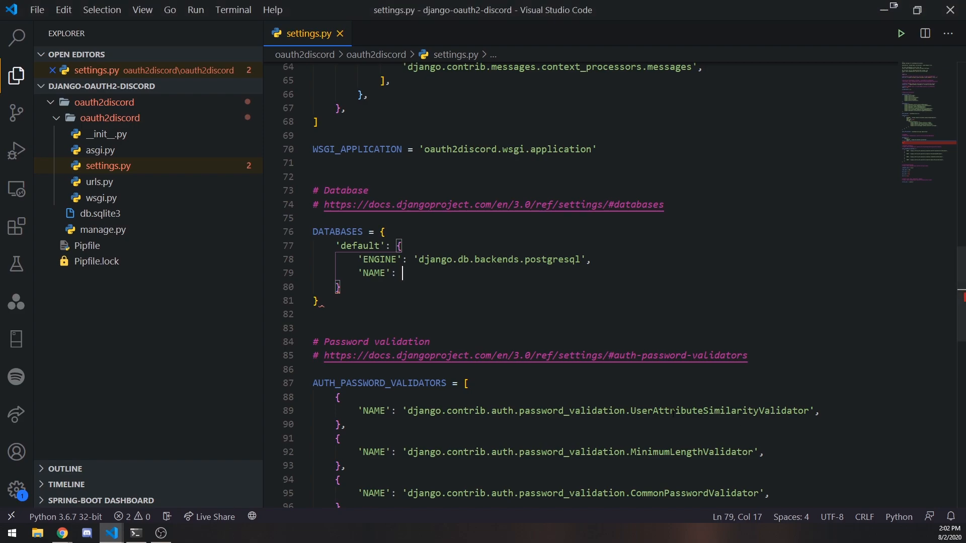
pyautogui.write("'dis'")
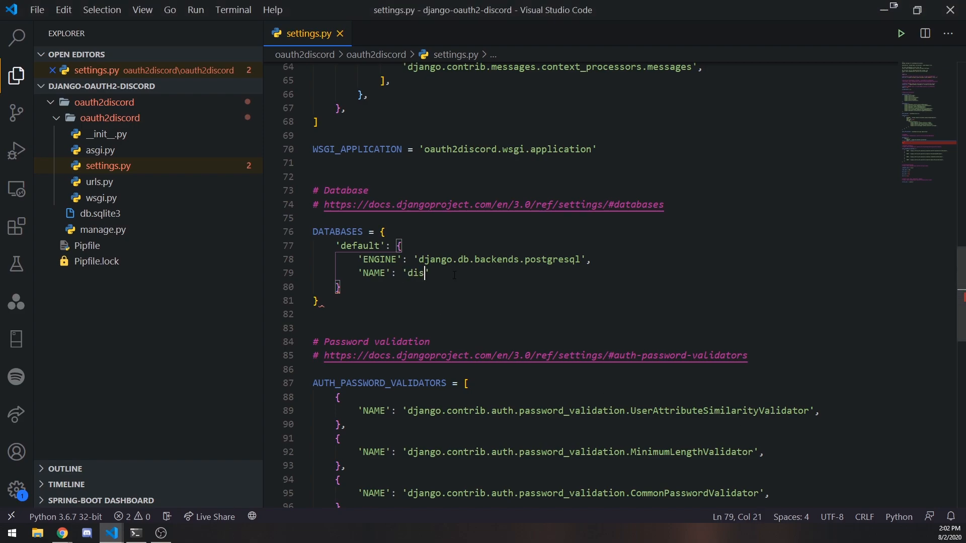
pyautogui.write('cordapp')
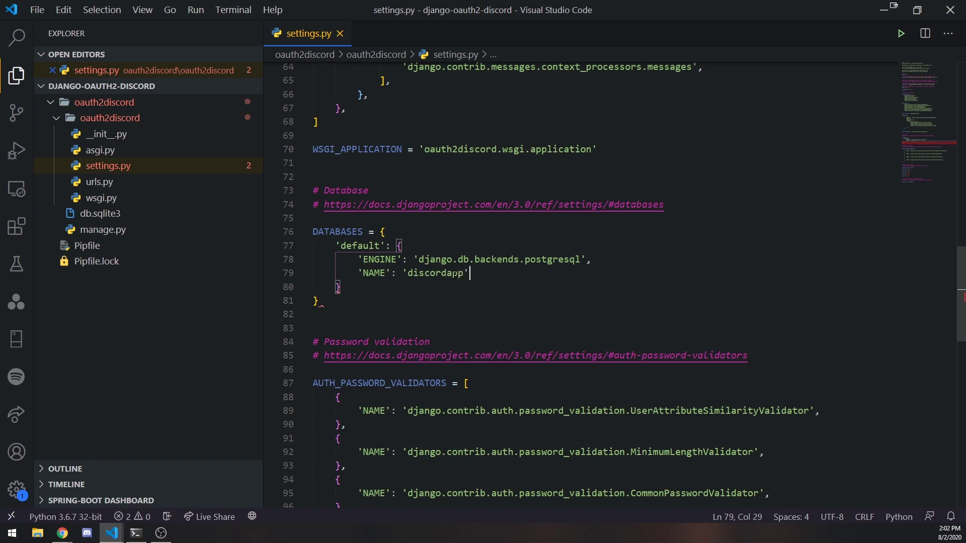
pyautogui.write("oauth2',")
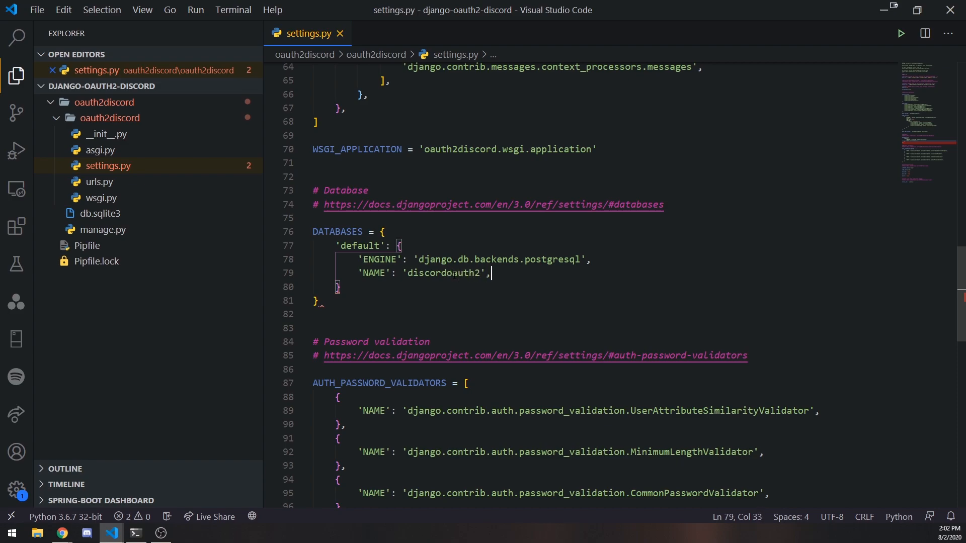
pyautogui.write("'USER'")
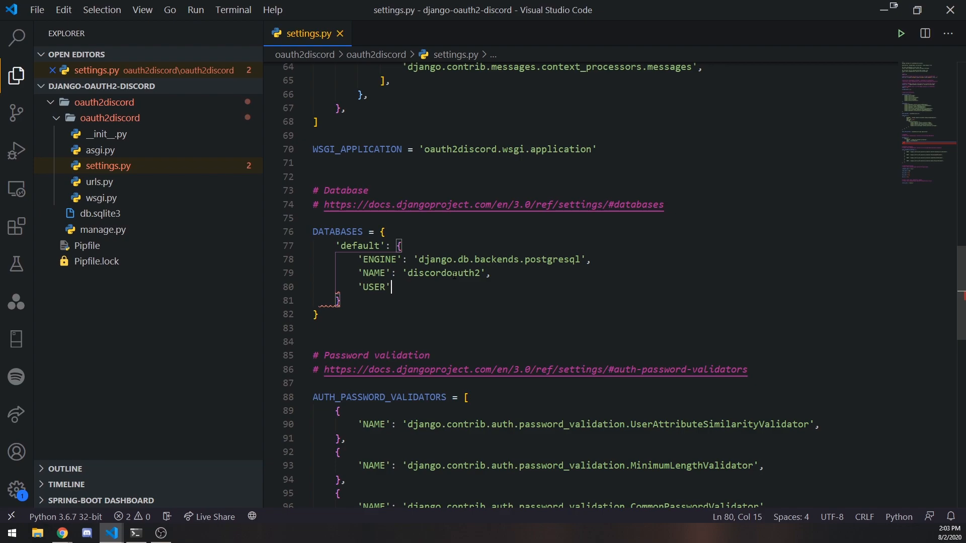
pyautogui.write(": 'postgres',")
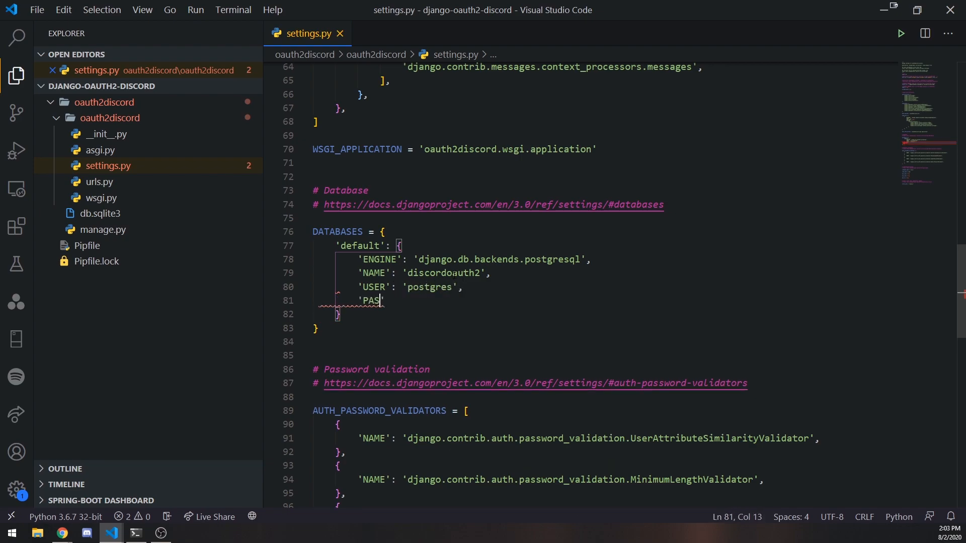
pyautogui.write("SWORD':")
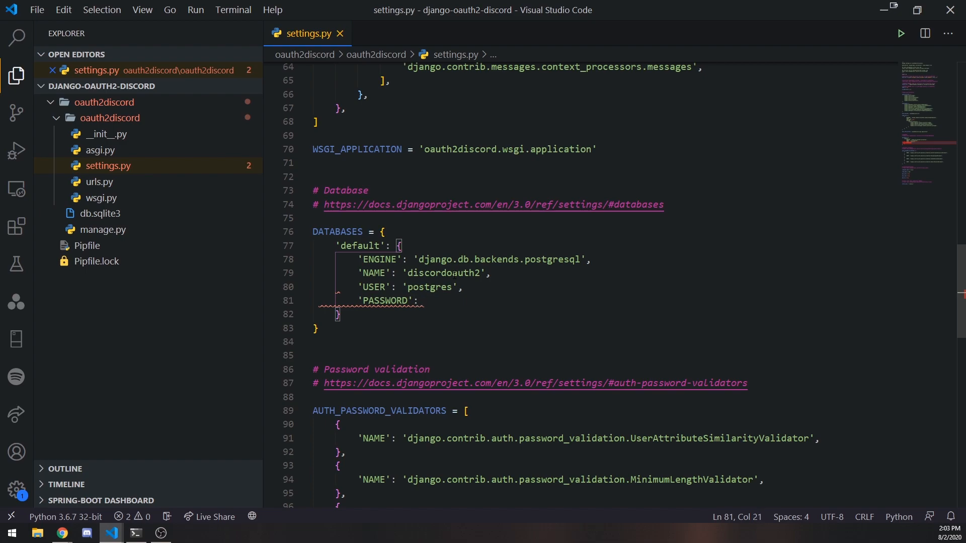
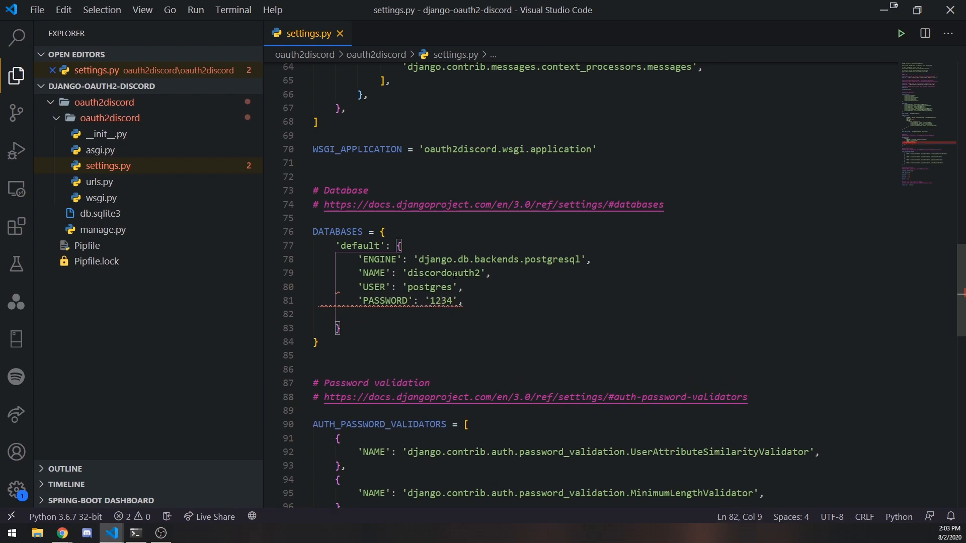
pyautogui.write("'HOST': '")
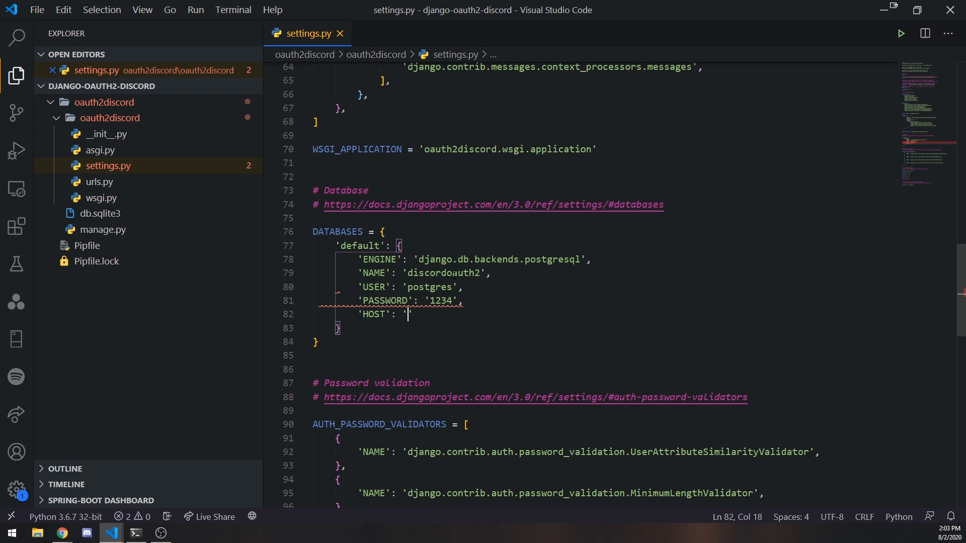
pyautogui.write("localhost',")
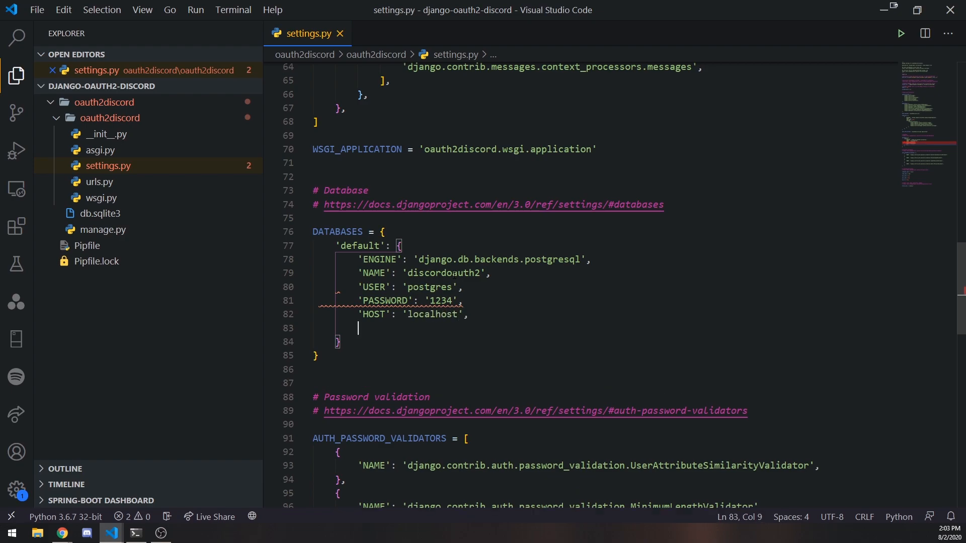
pyautogui.write("'PORT':")
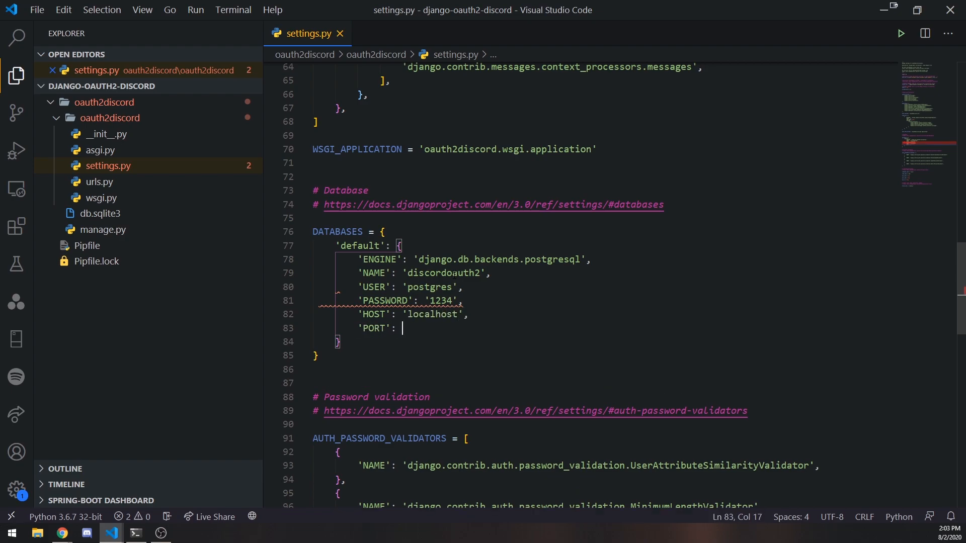
pyautogui.write("'5432'")
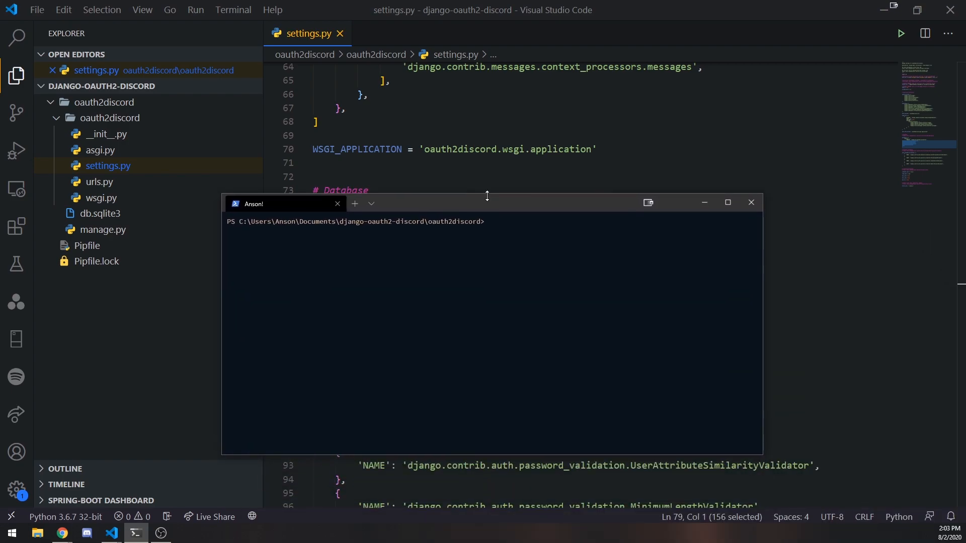
# Run python .\manage.py runserver and see it fail because database discordoauth2 does not exist
pyautogui.write('python .\\manage.py')
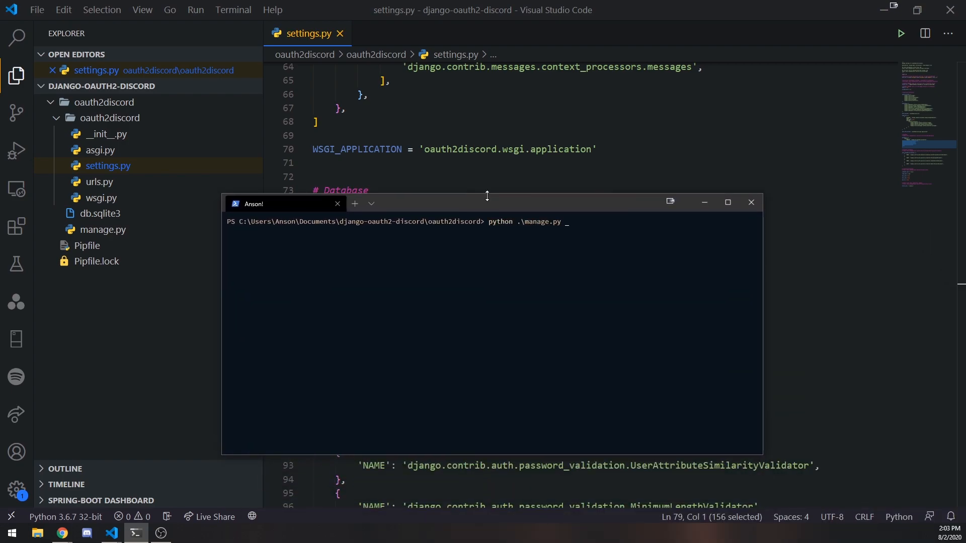
pyautogui.write('runserver')
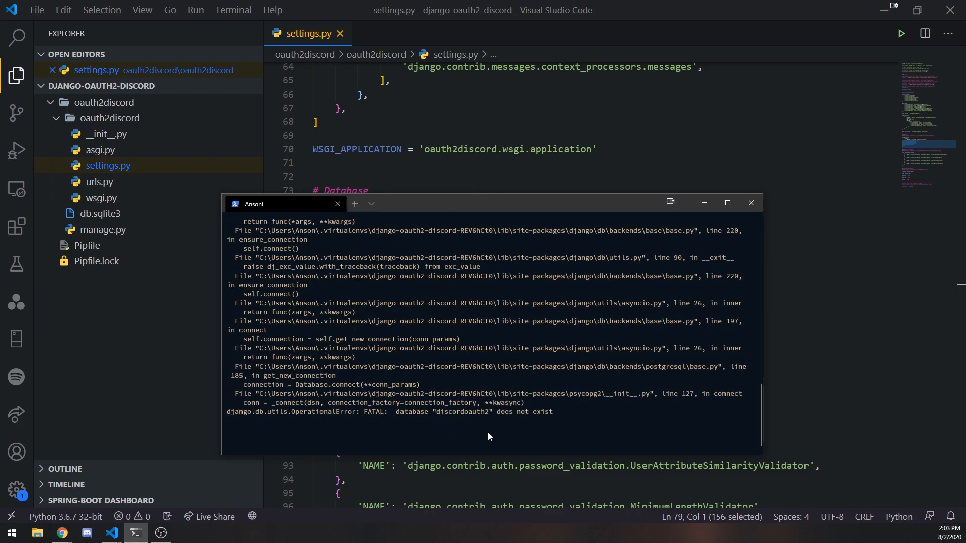
pyautogui.moveTo(477, 414)
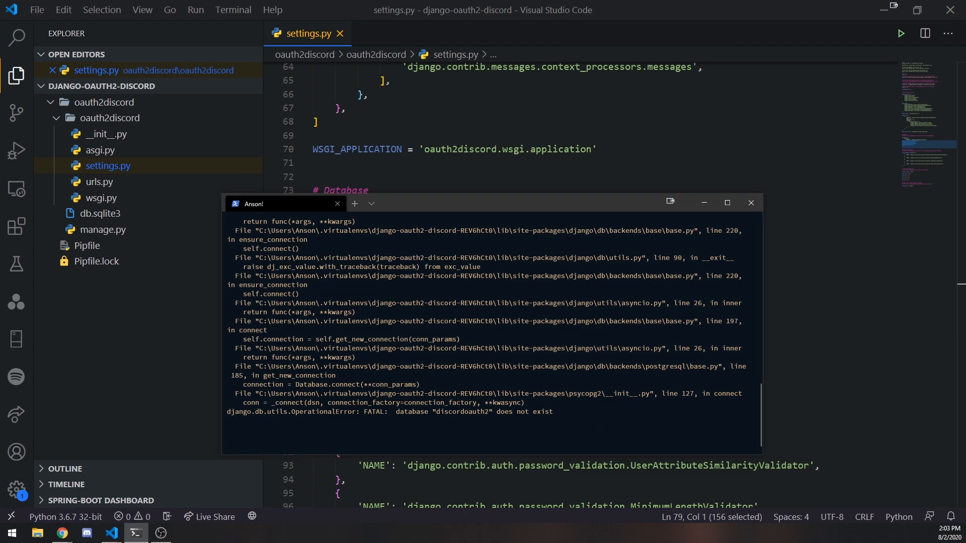
pyautogui.click(61, 534)
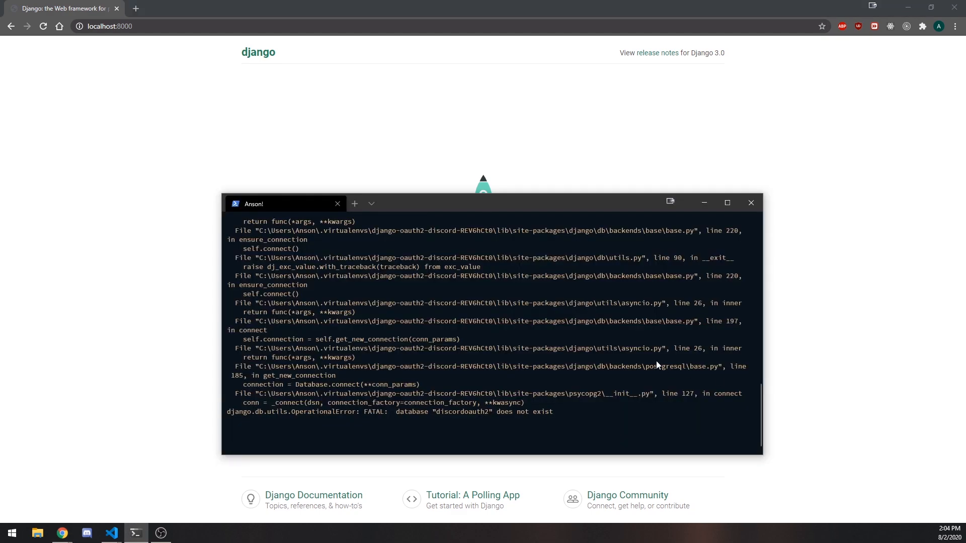
# Run psql from a fresh PowerShell tab to bring up the SQL Shell login
pyautogui.click(353, 203)
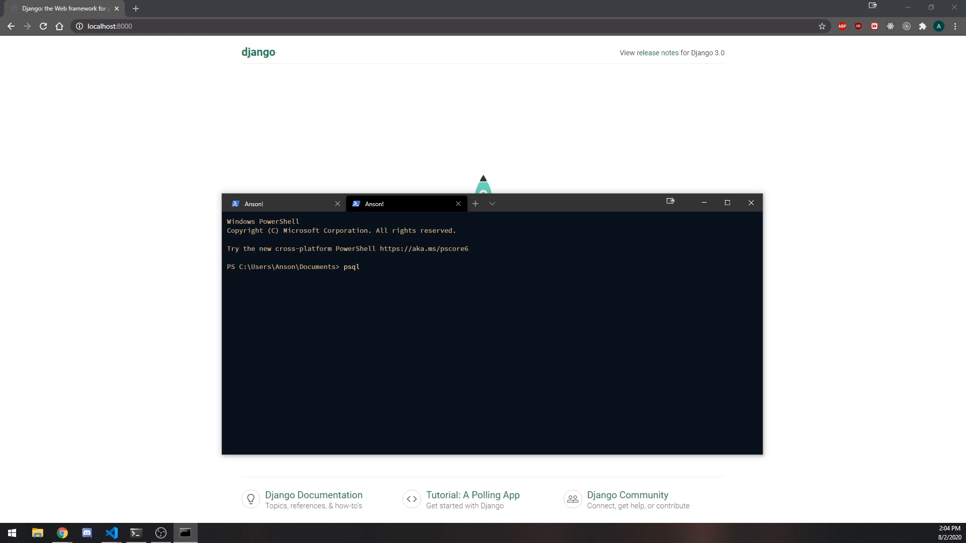
pyautogui.press('Return')
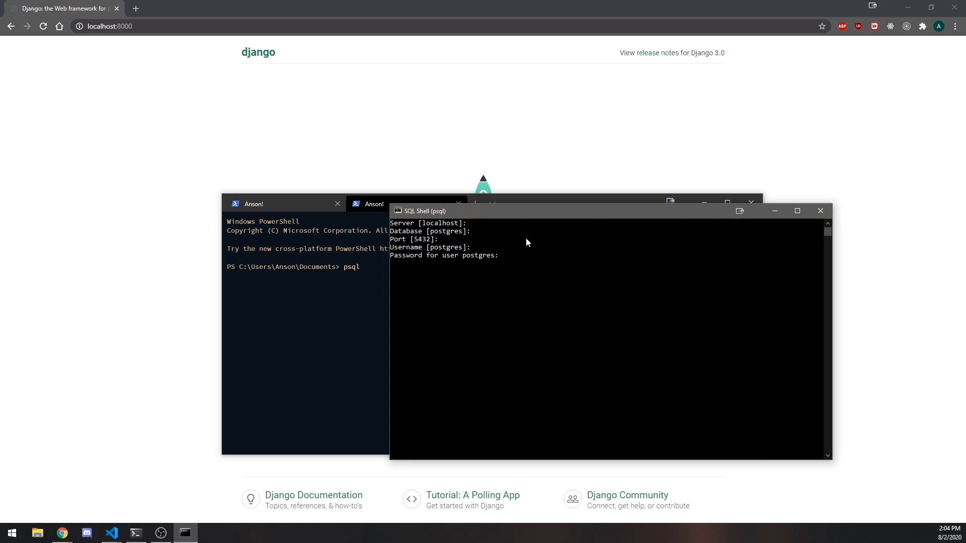
# Run CREATE DATABASE discordoauth2; in psql and list databases with \l to confirm it exists
pyautogui.press('Return')
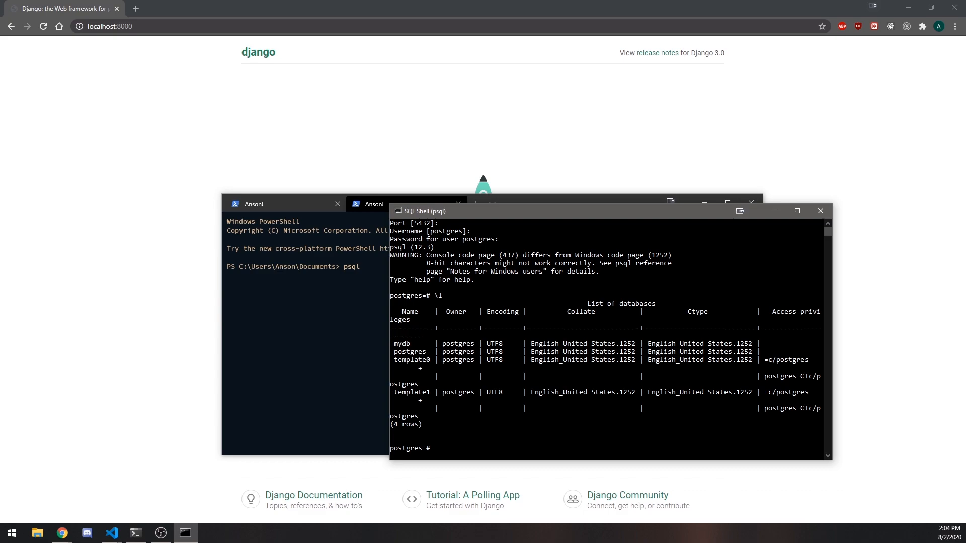
pyautogui.write('CREATE DATABA')
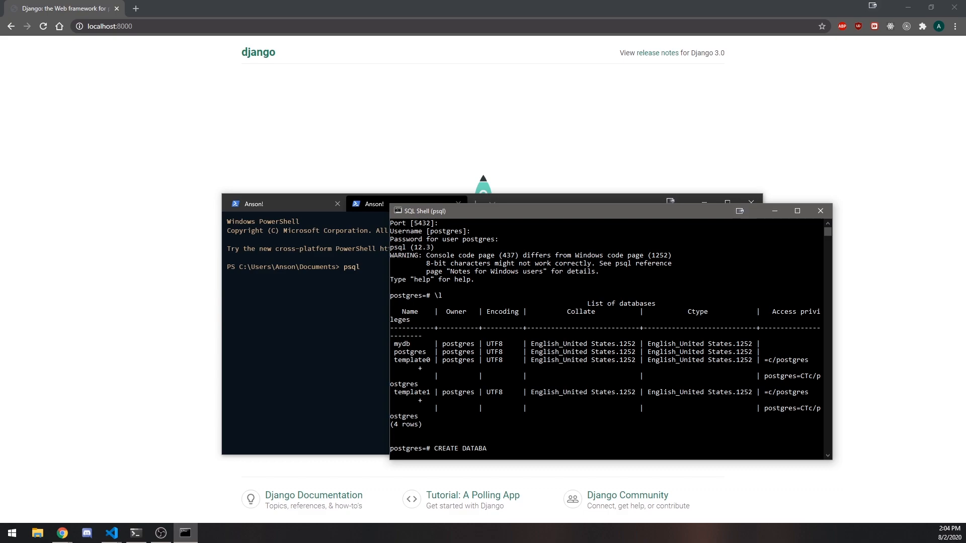
pyautogui.click(253, 204)
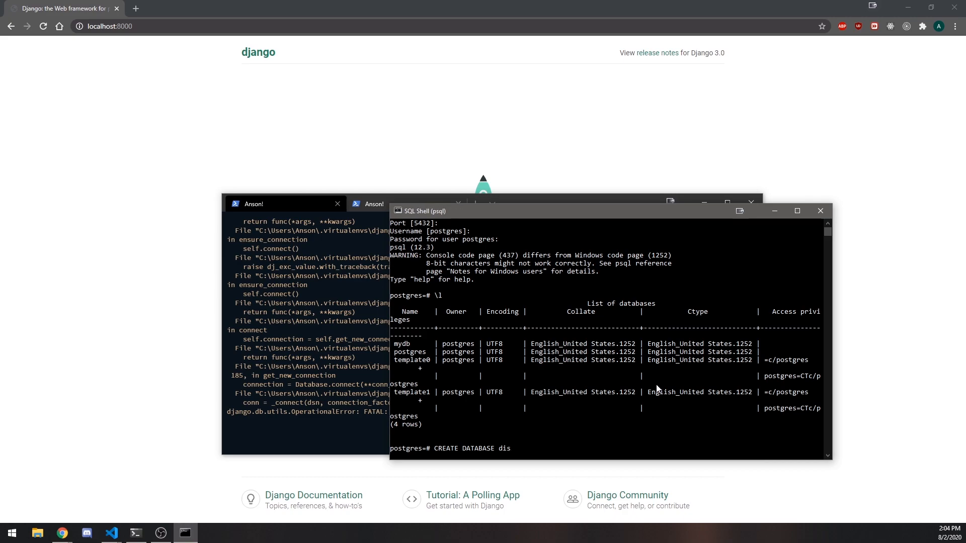
pyautogui.write('cordoauth2;')
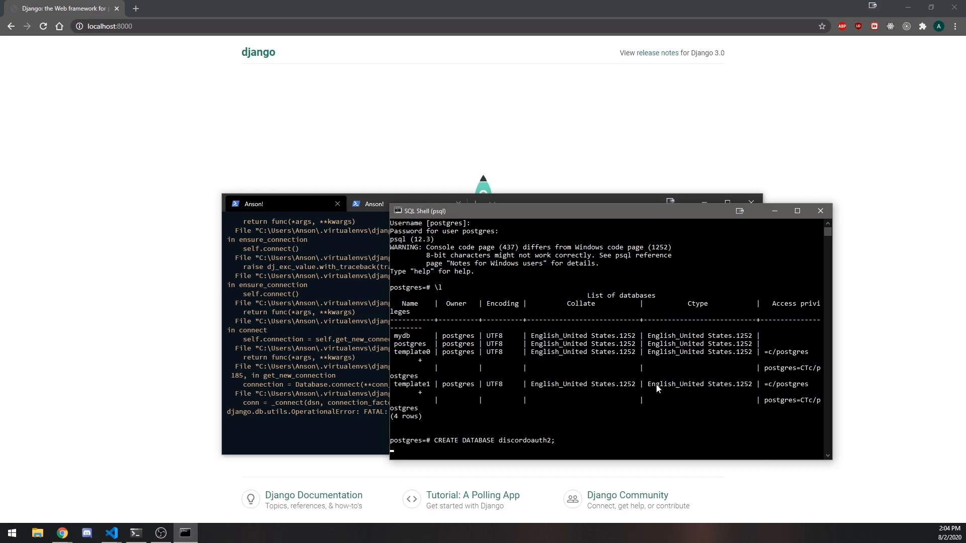
pyautogui.press('Return')
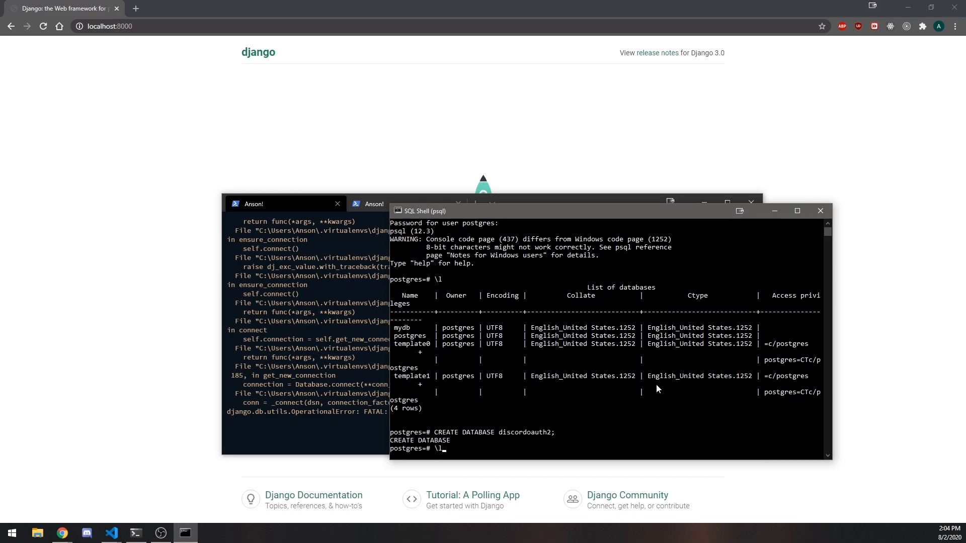
pyautogui.press('Return')
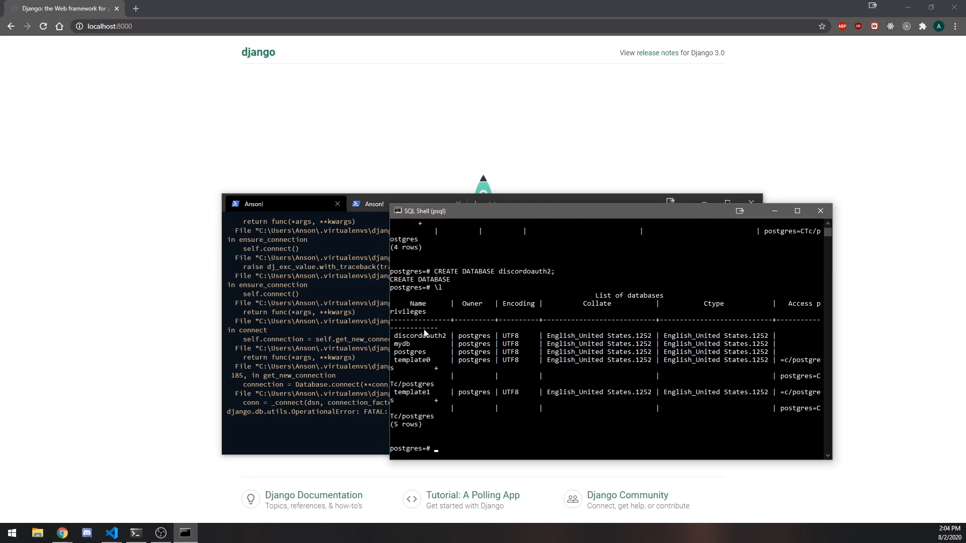
# Connect with \c discordoauth2 and run \dt to confirm it has no tables yet
pyautogui.click(133, 533)
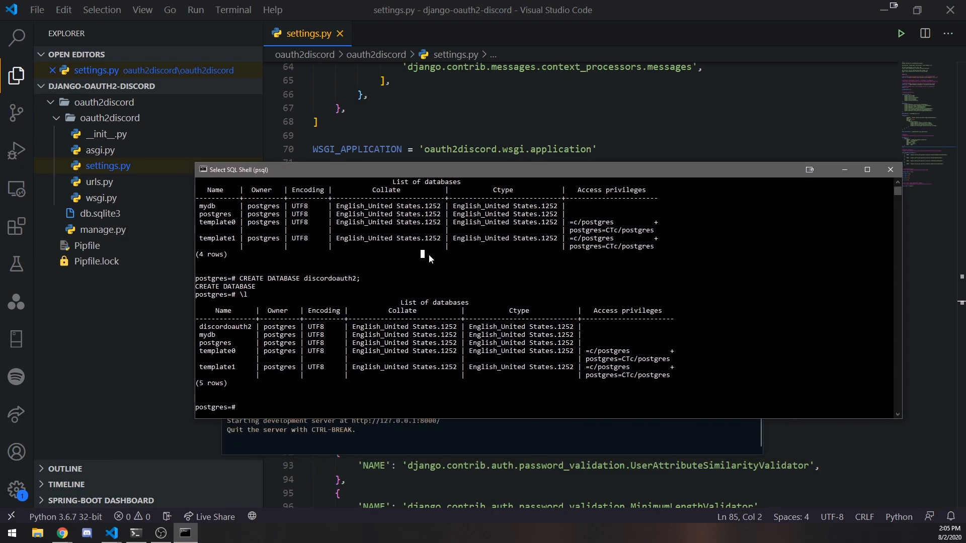
pyautogui.write('\\c')
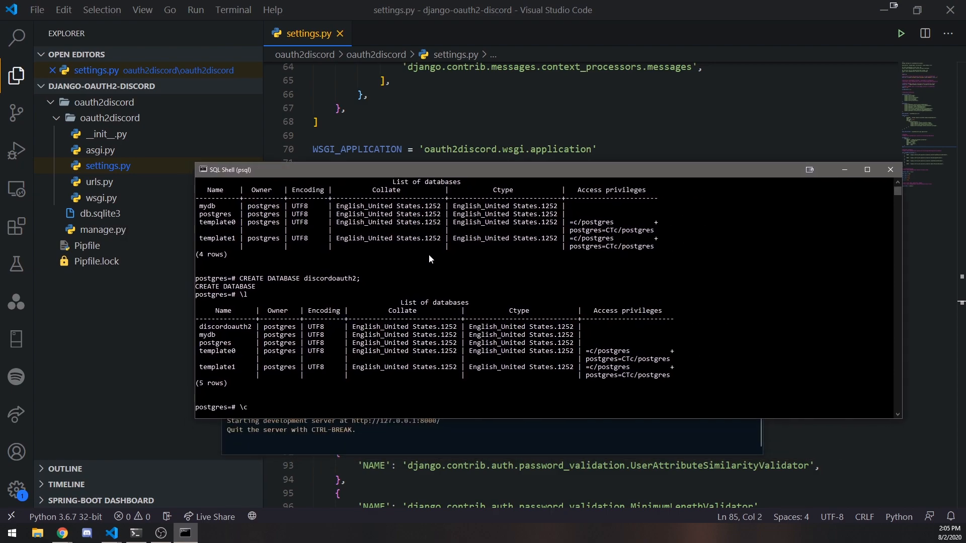
pyautogui.write('discordoauth2')
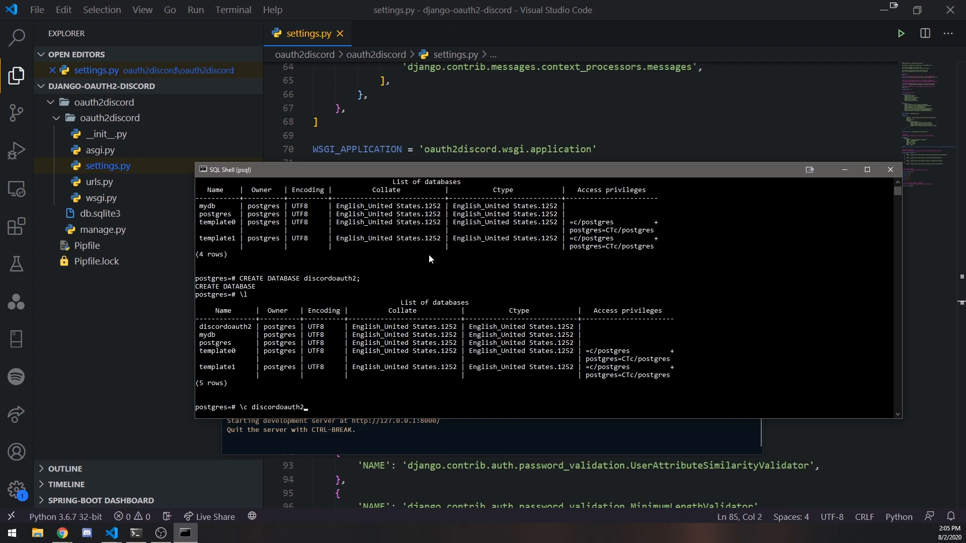
pyautogui.press('Return')
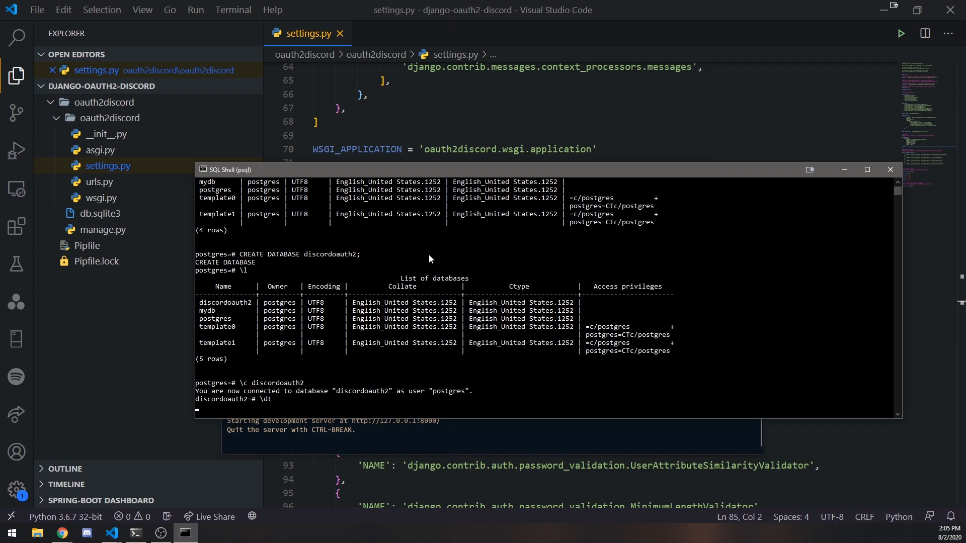
pyautogui.press('Return')
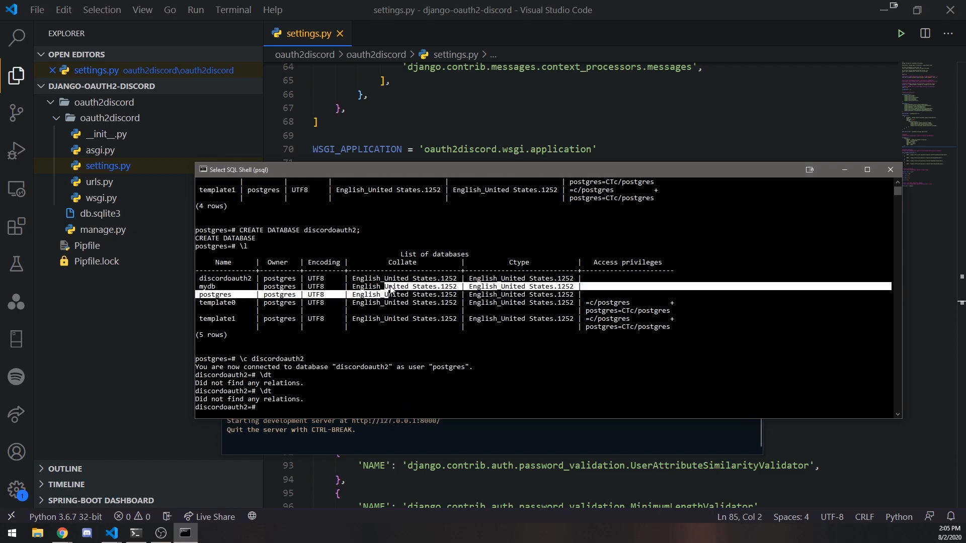
pyautogui.click(61, 533)
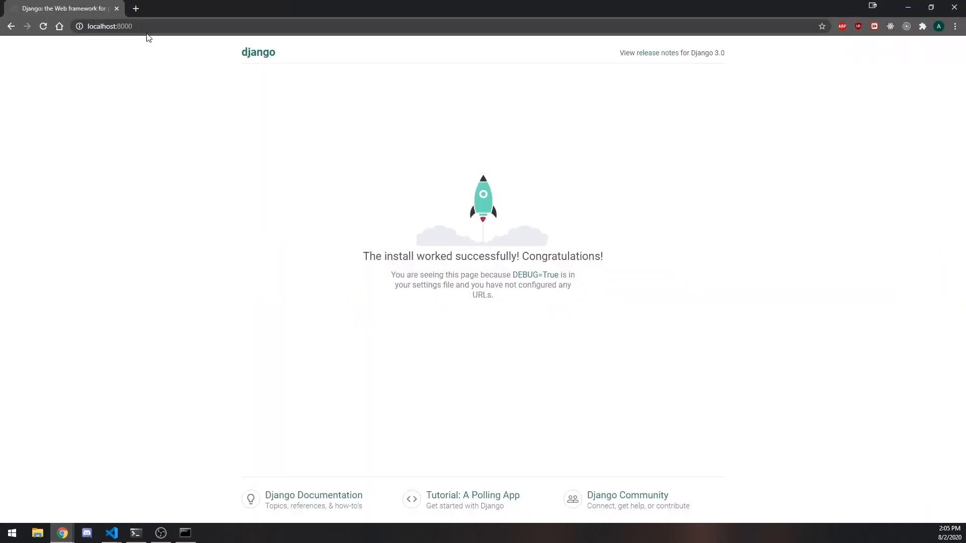
# Run python .\manage.py migrate then python .\manage.py runserver, and return to the psql window
pyautogui.click(123, 26)
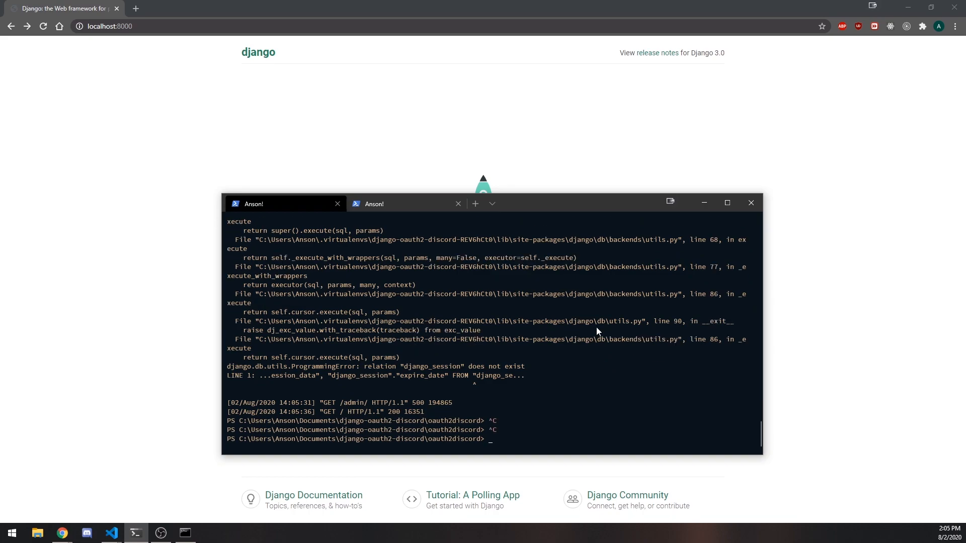
pyautogui.write('python .\\manage.py migrate')
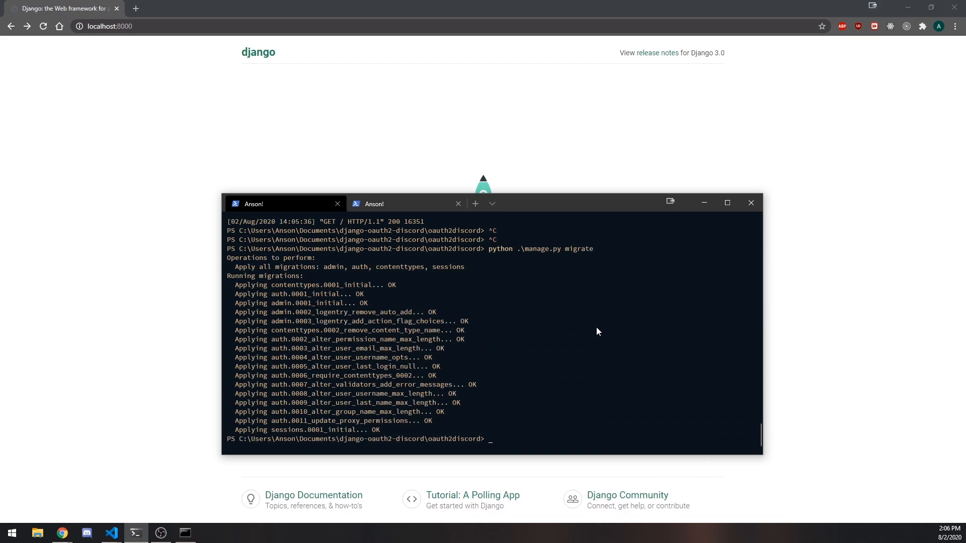
pyautogui.write('python .\\manage.py runserver')
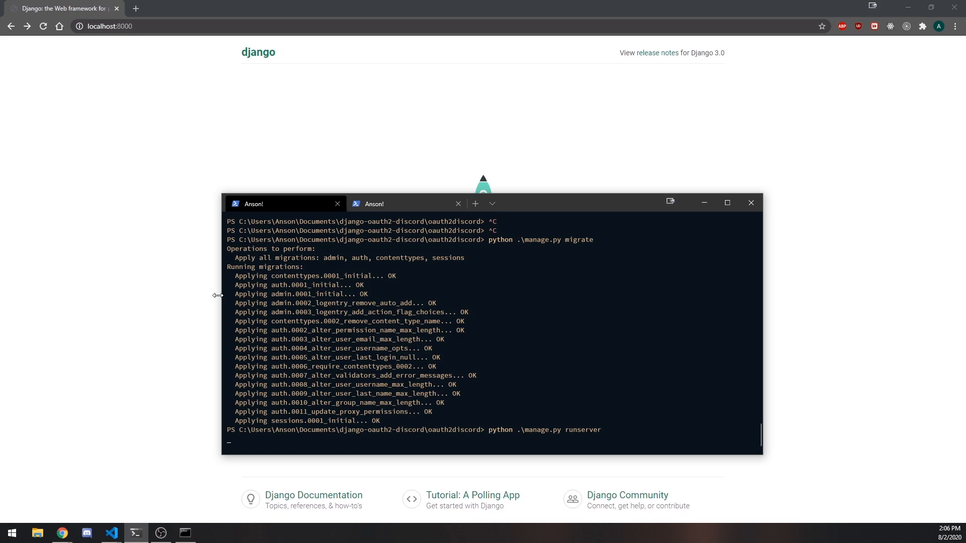
pyautogui.click(185, 533)
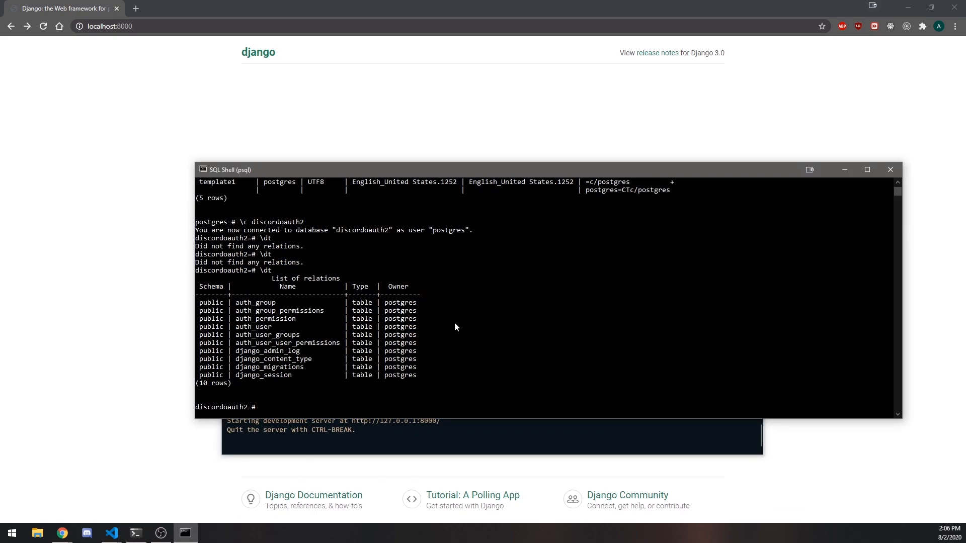
pyautogui.moveTo(353, 404)
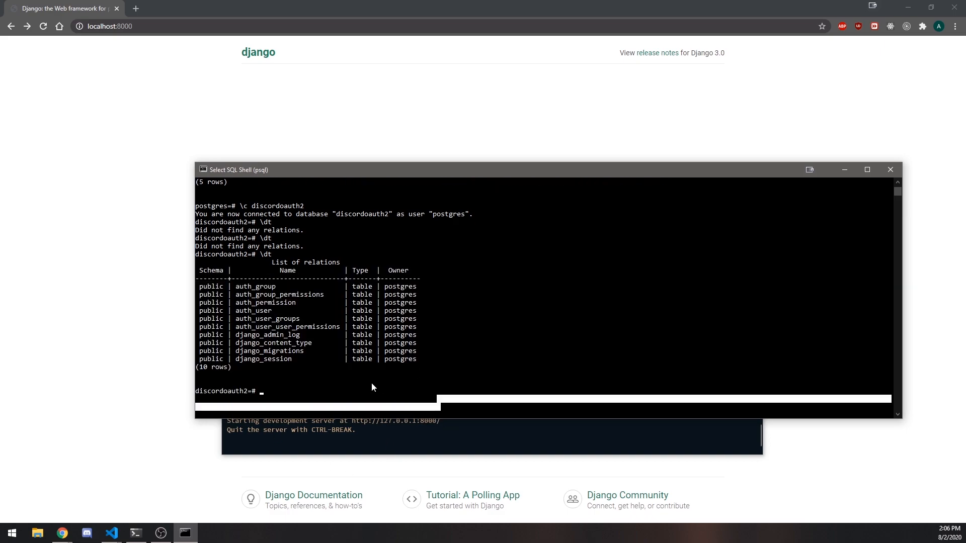
# Navigate Chrome to localhost:8000/admin to reach the Django admin login page
pyautogui.click(136, 533)
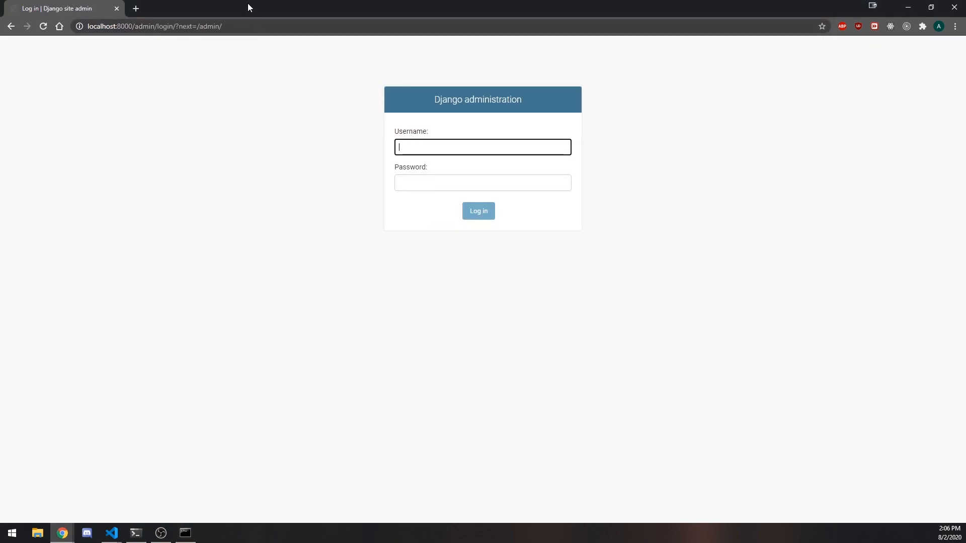
pyautogui.moveTo(354, 166)
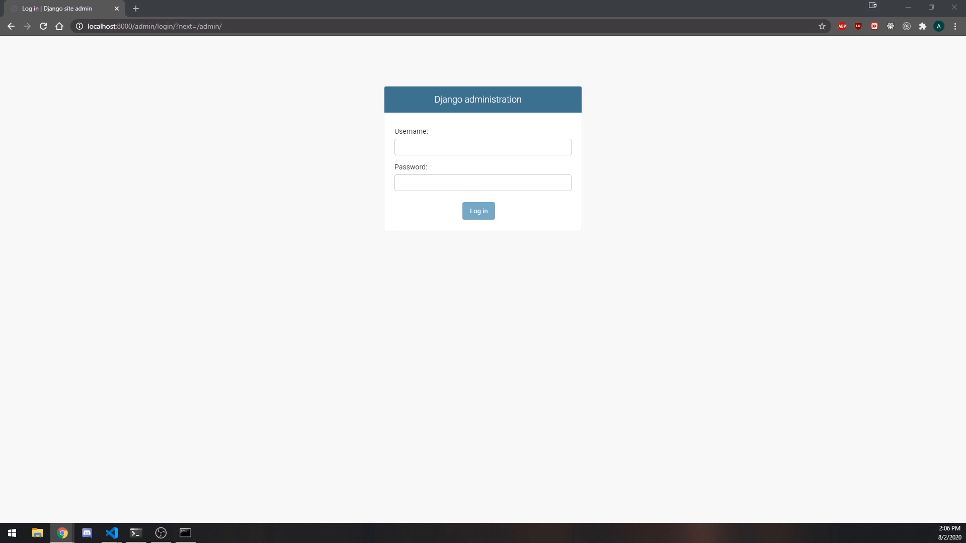
# Stop the server and run python .\manage.py createsuperuser, accepting the default username and empty email
pyautogui.click(136, 534)
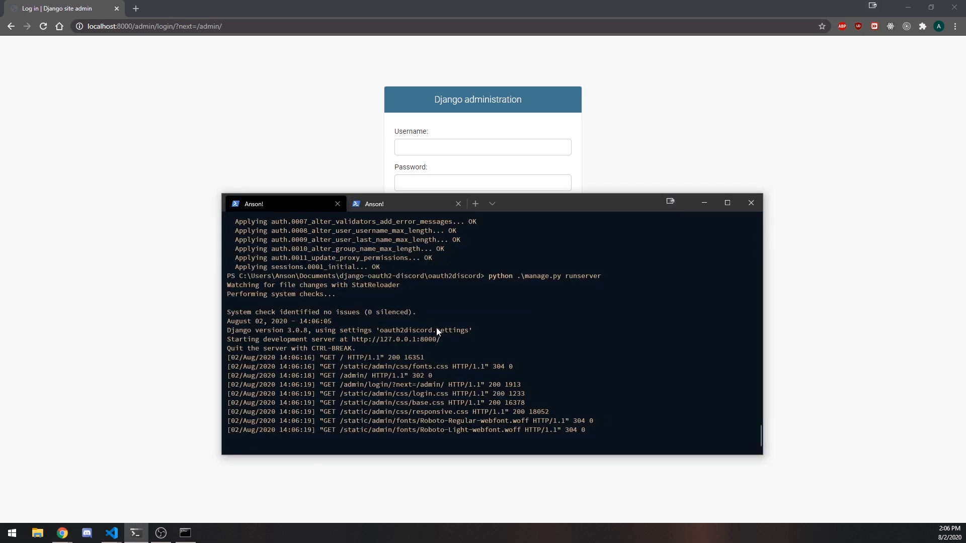
pyautogui.press('ctrl+c')
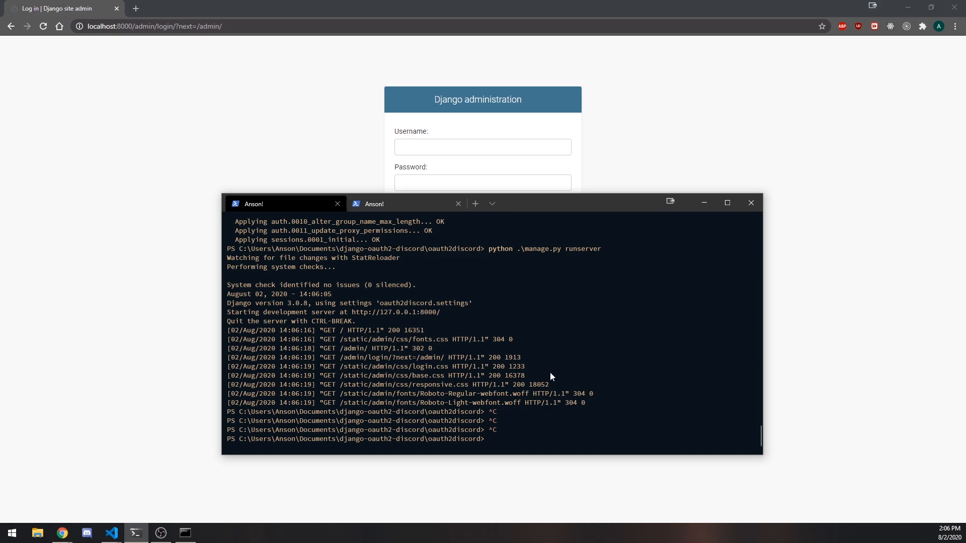
pyautogui.write('python')
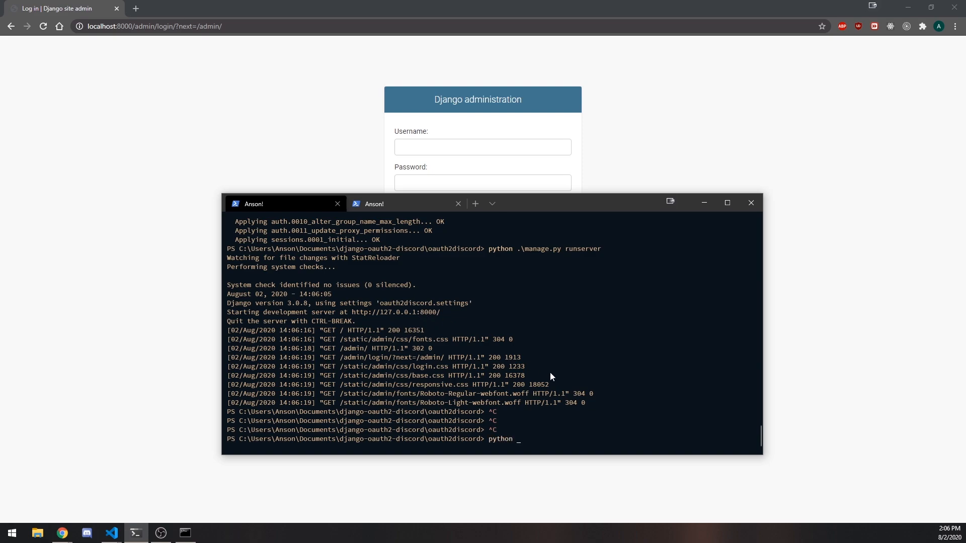
pyautogui.write('.\\manage.py createsuperuser')
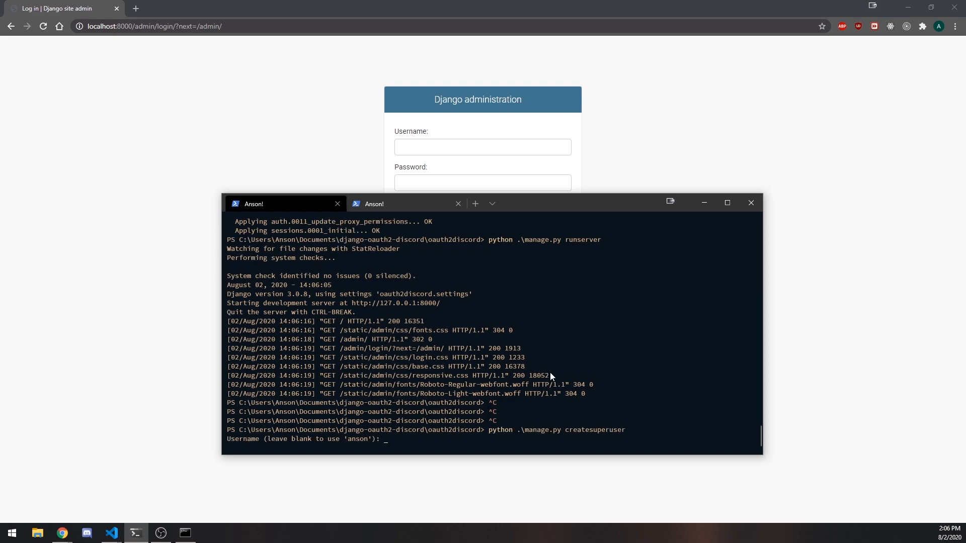
pyautogui.press('Return')
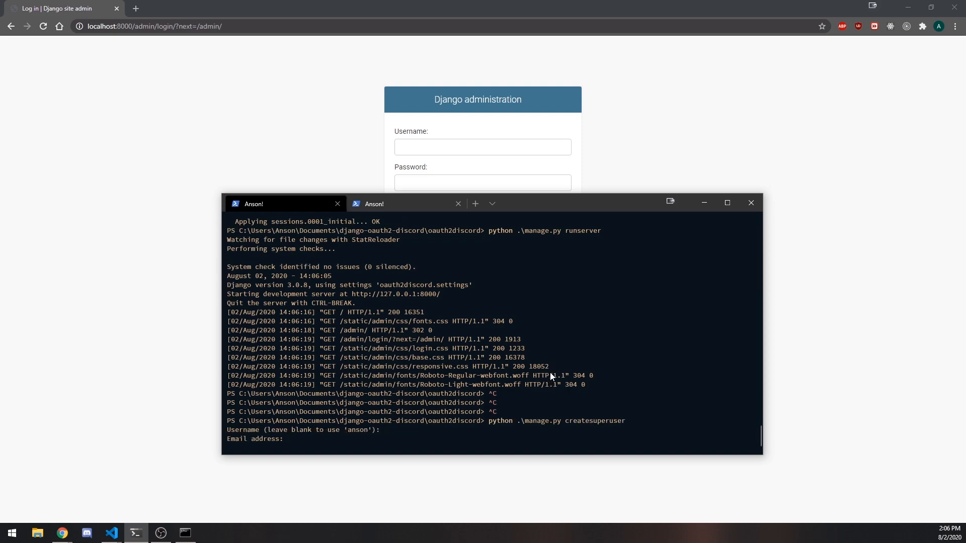
pyautogui.press('Return')
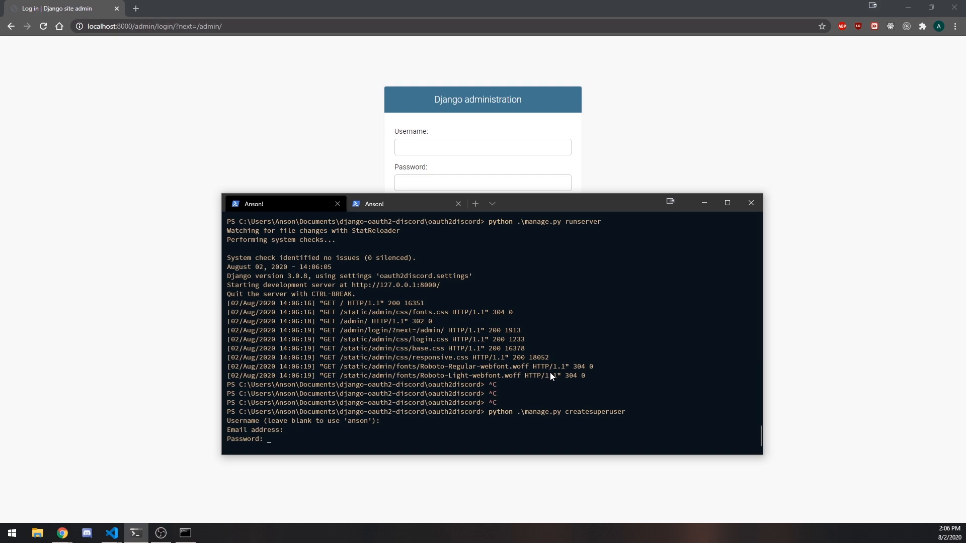
pyautogui.press('Return')
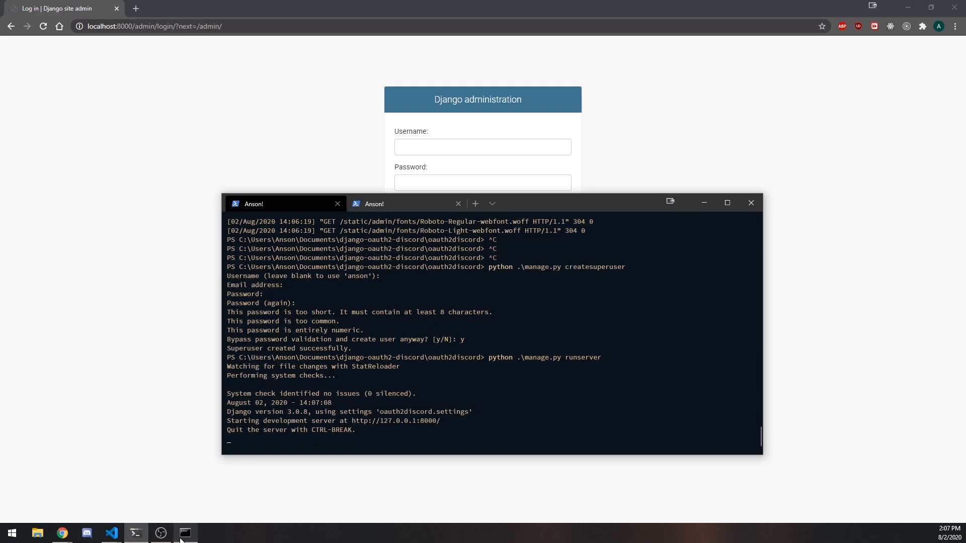
# Run select * from auth_user; in psql to look for the new superuser
pyautogui.click(184, 533)
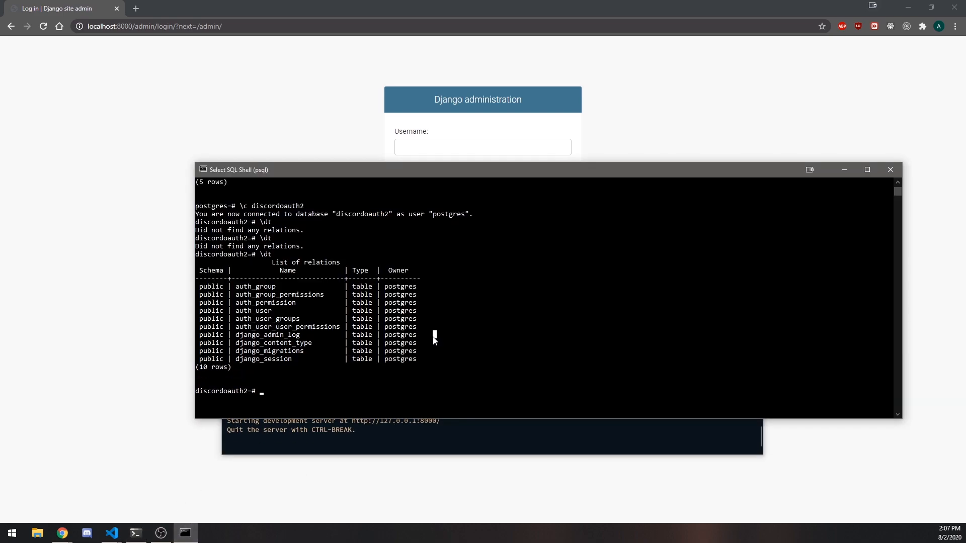
pyautogui.write('select * from auth')
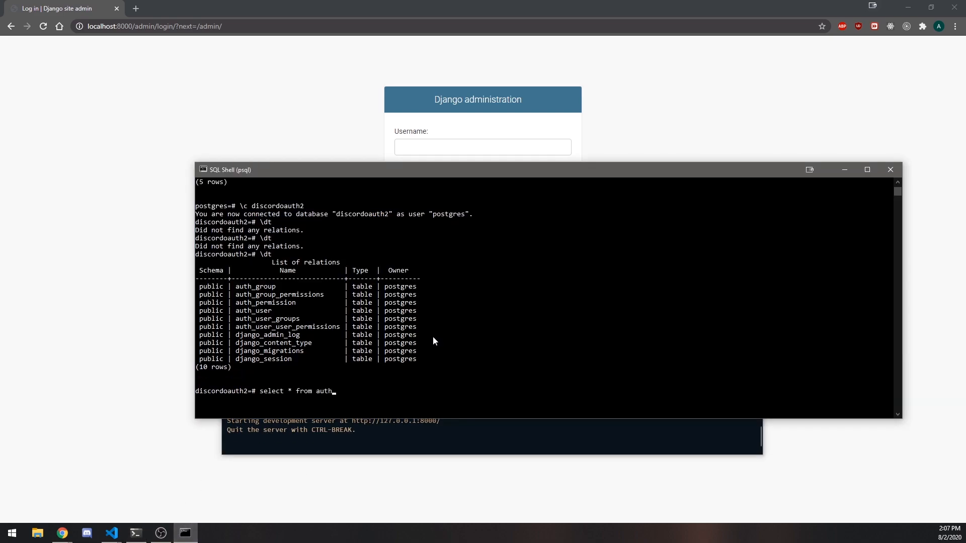
pyautogui.press('Return')
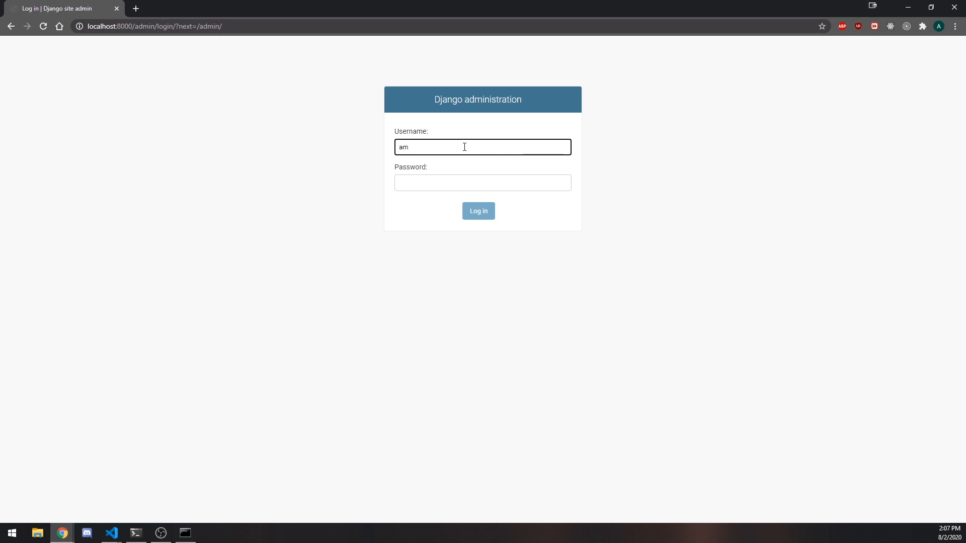
# Log in to Django admin as the superuser, view the single account under Users, and return Home
pyautogui.click(478, 211)
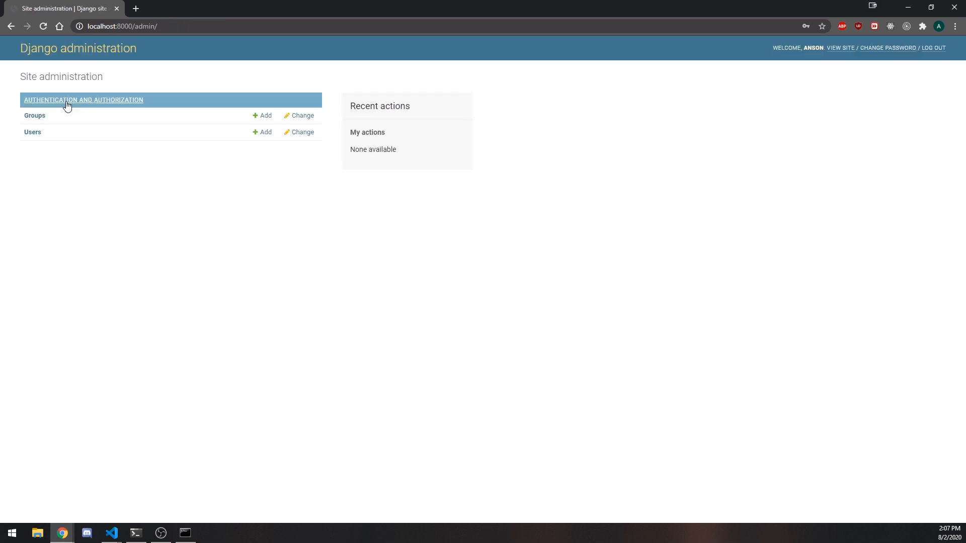
pyautogui.moveTo(851, 107)
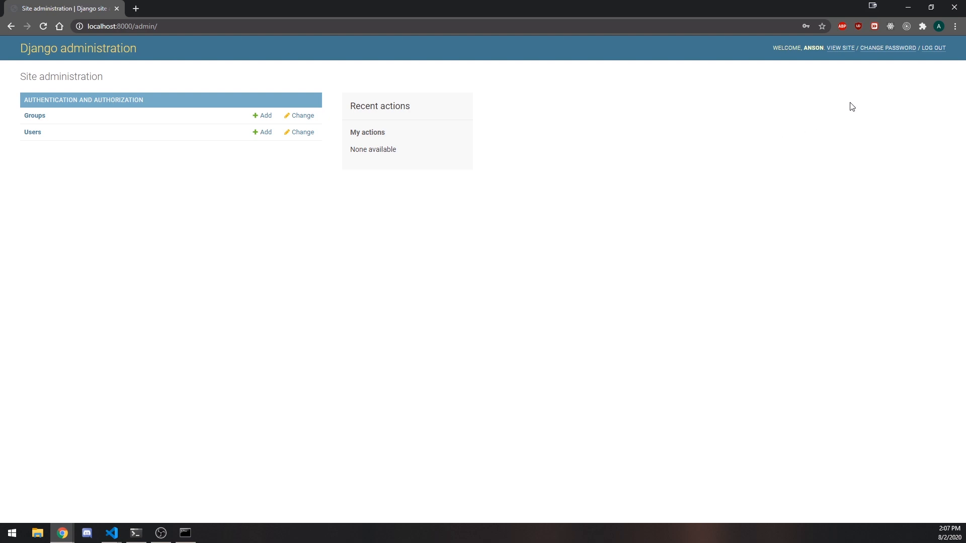
pyautogui.click(32, 133)
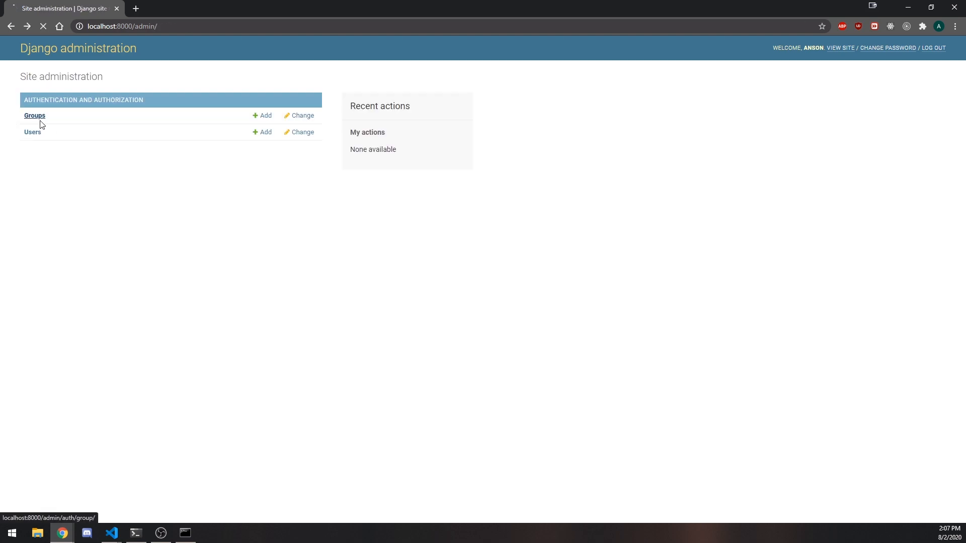
pyautogui.click(32, 132)
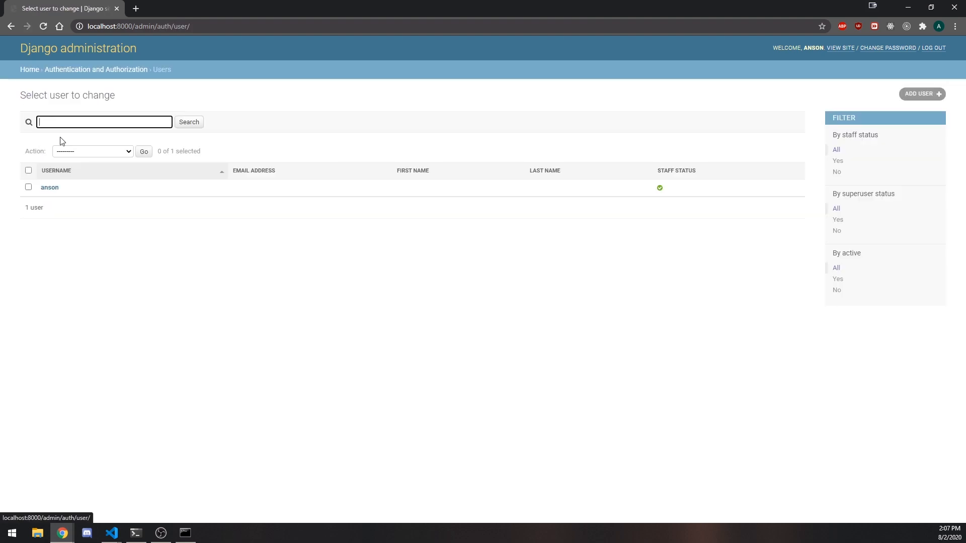
pyautogui.click(29, 70)
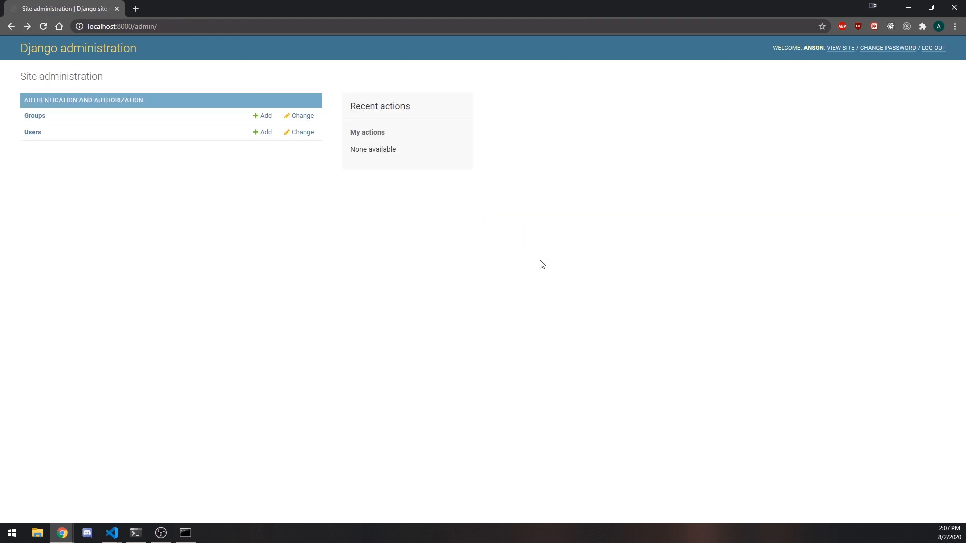
pyautogui.moveTo(533, 404)
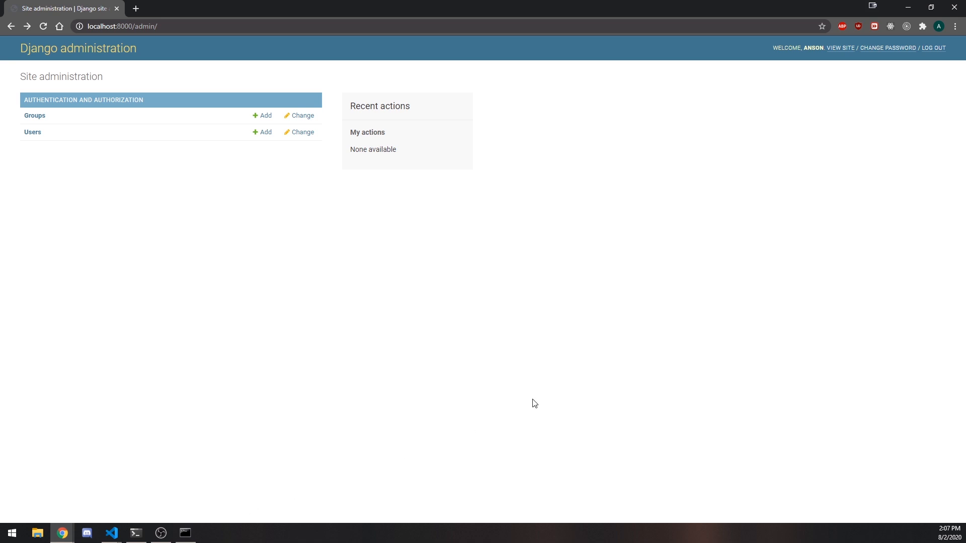